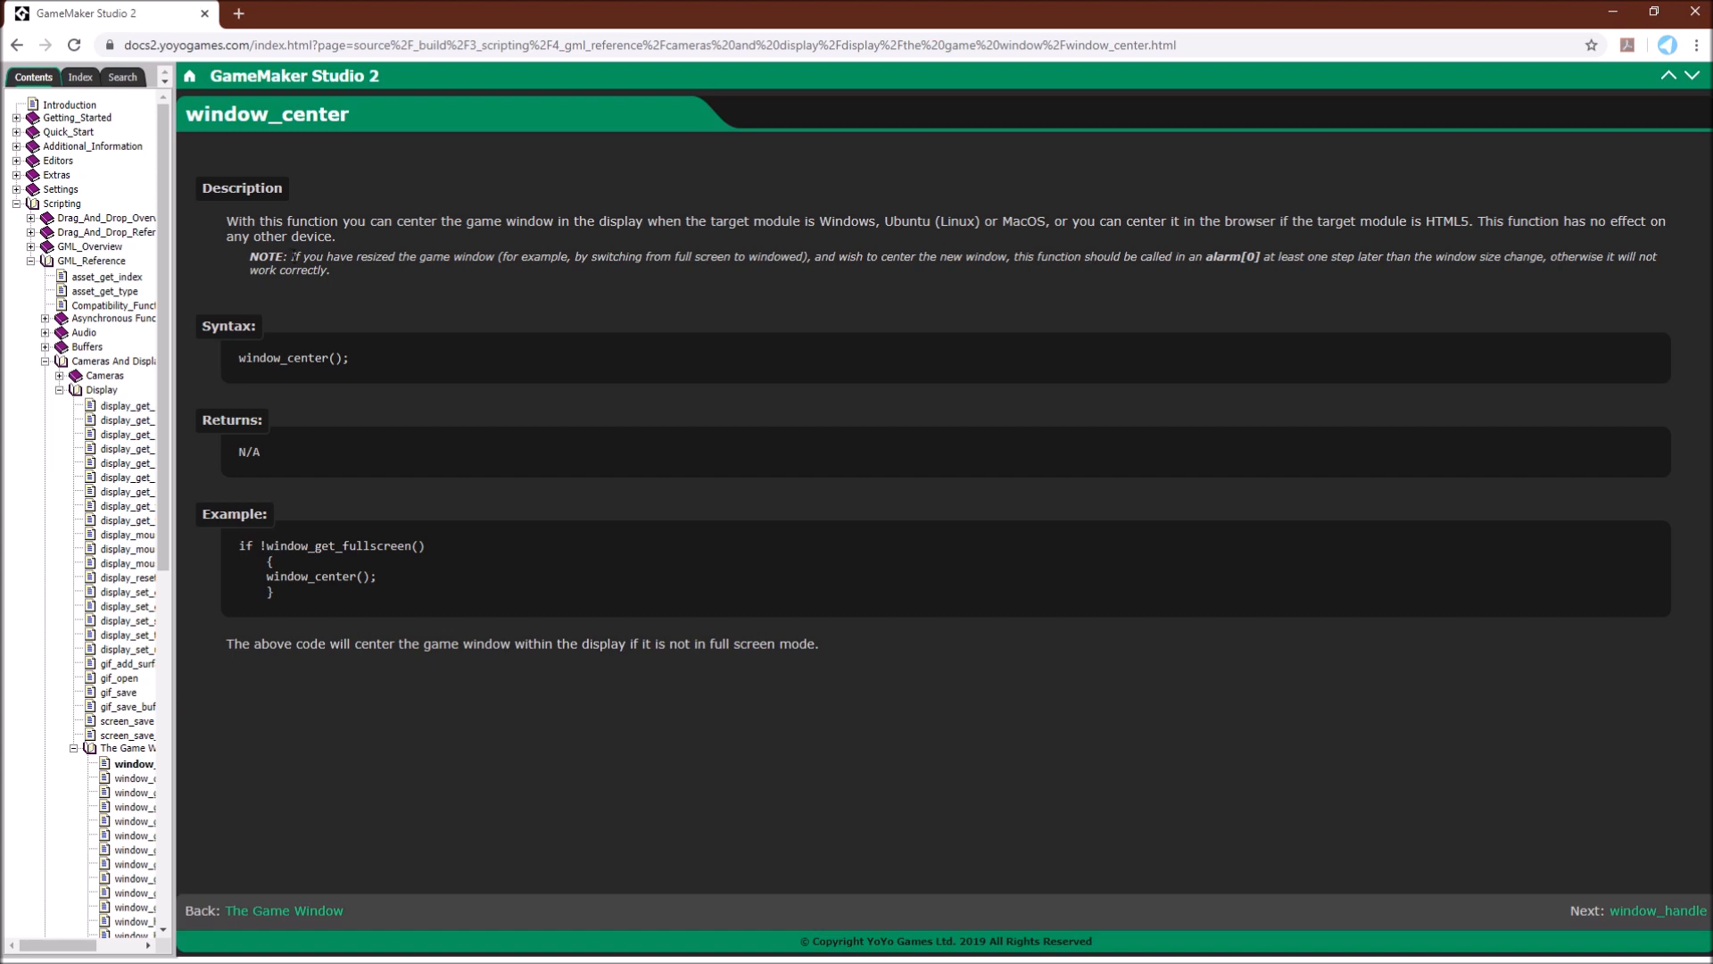
pyautogui.moveTo(849, 250)
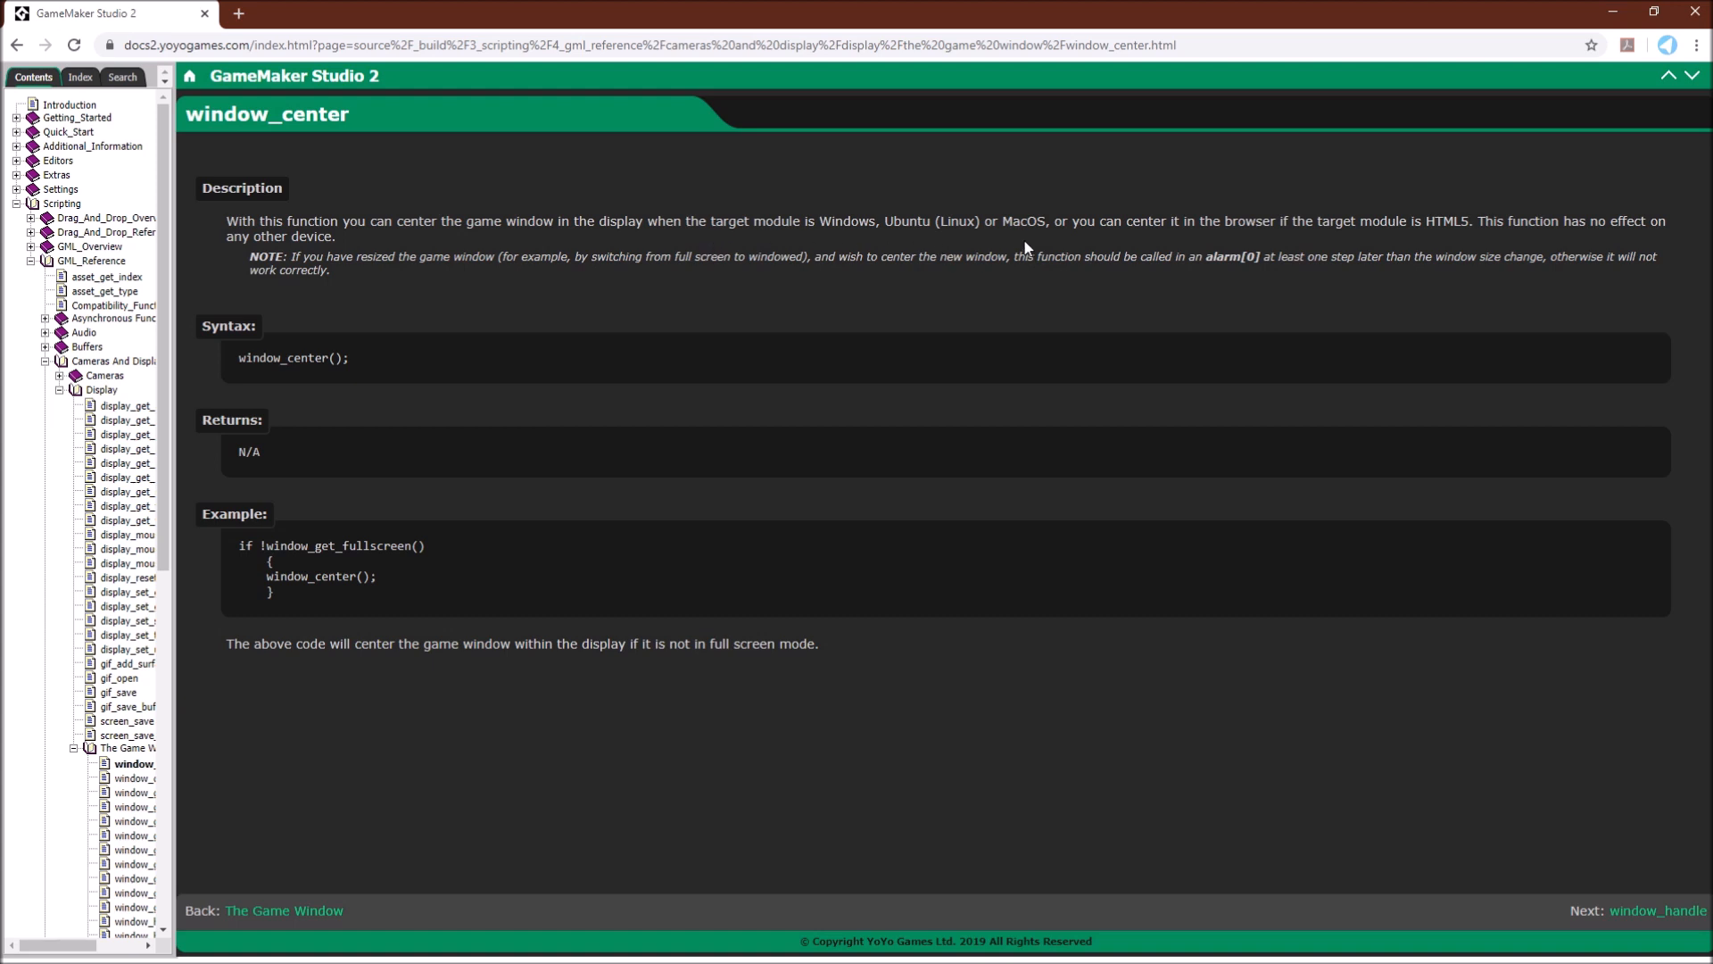
pyautogui.moveTo(1385, 241)
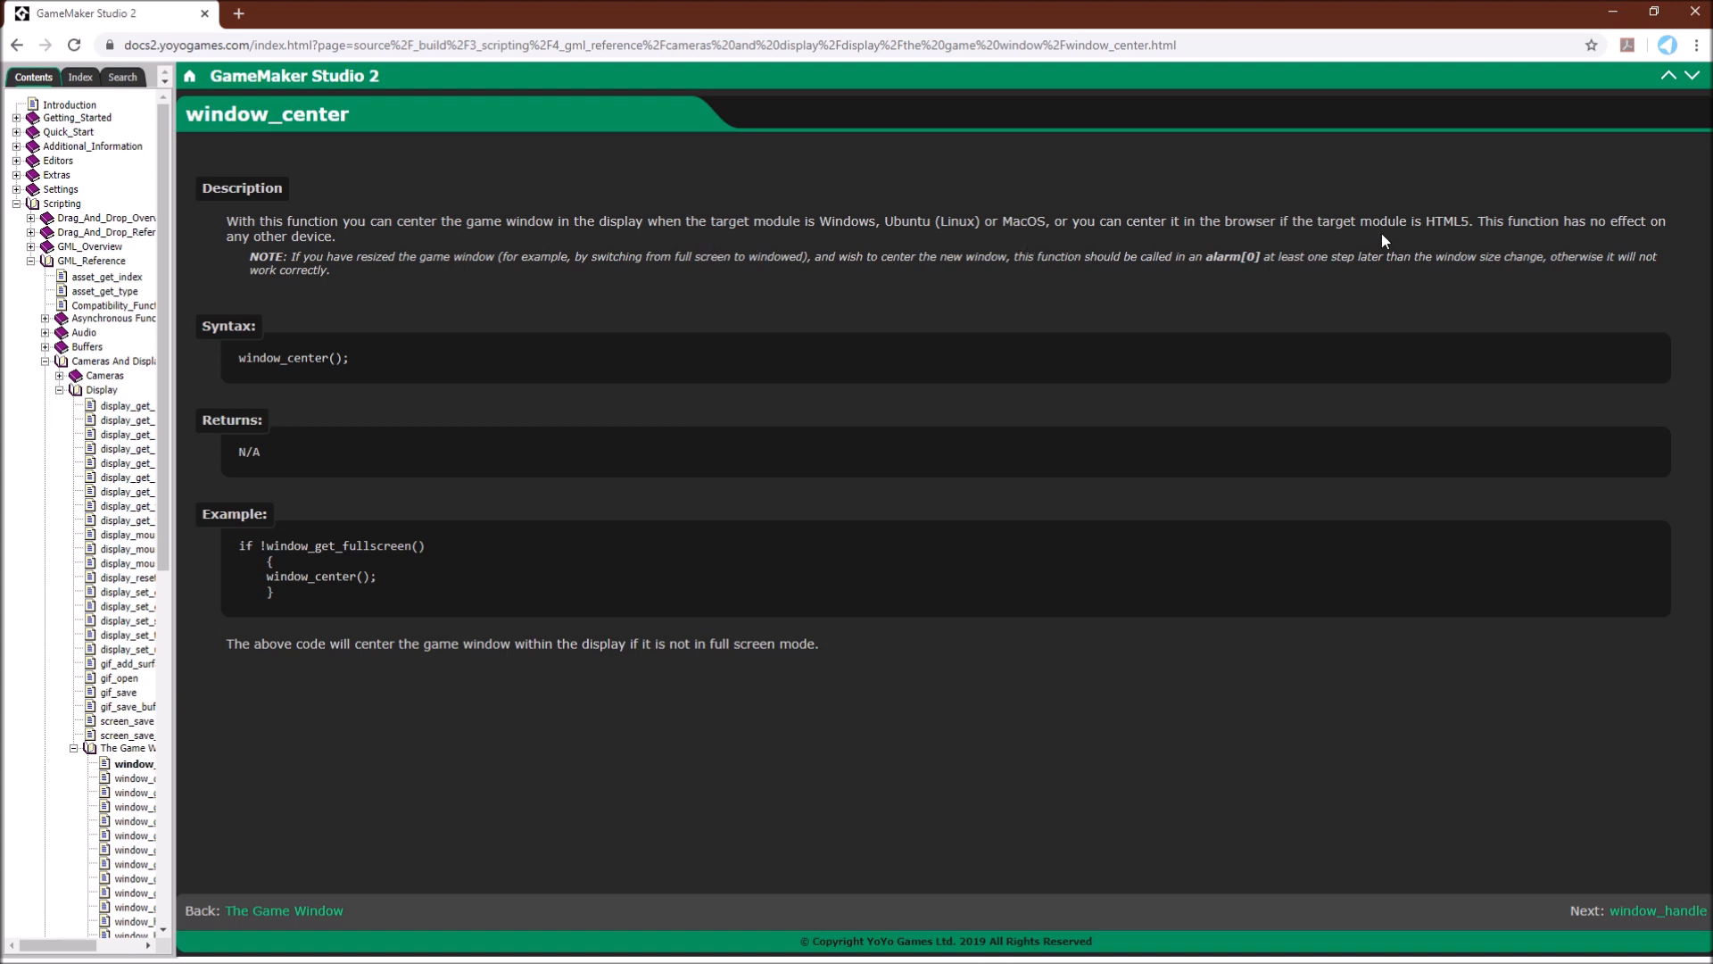
pyautogui.moveTo(1467, 248)
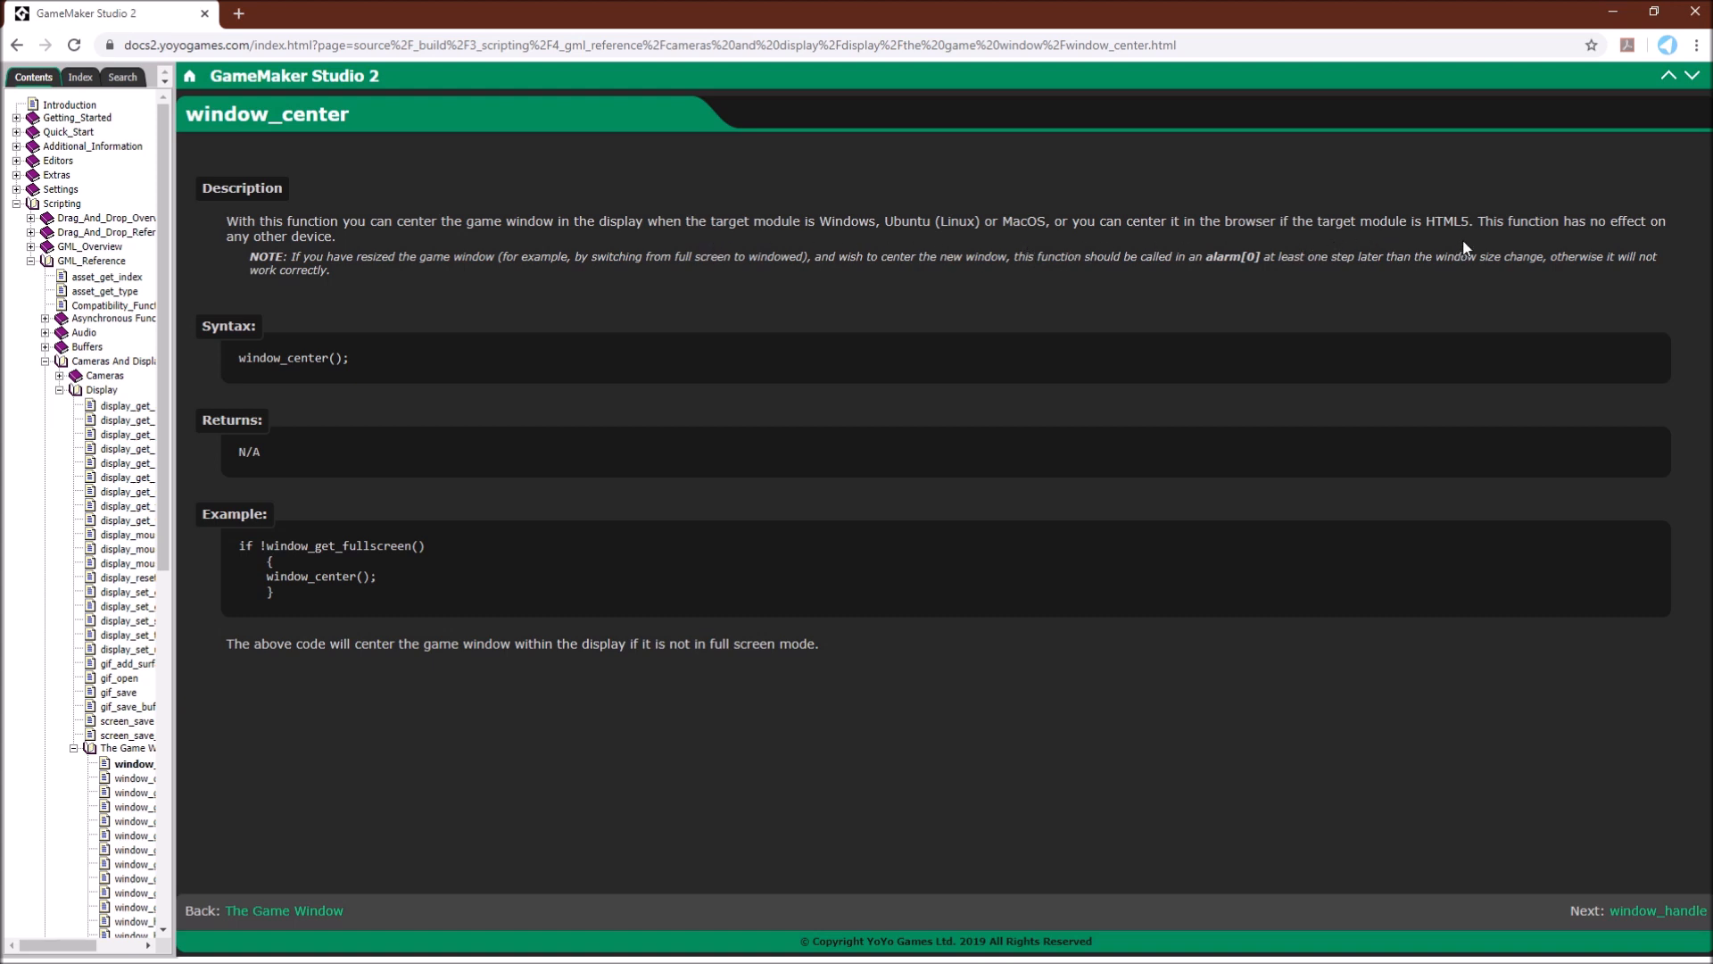
pyautogui.moveTo(1475, 244)
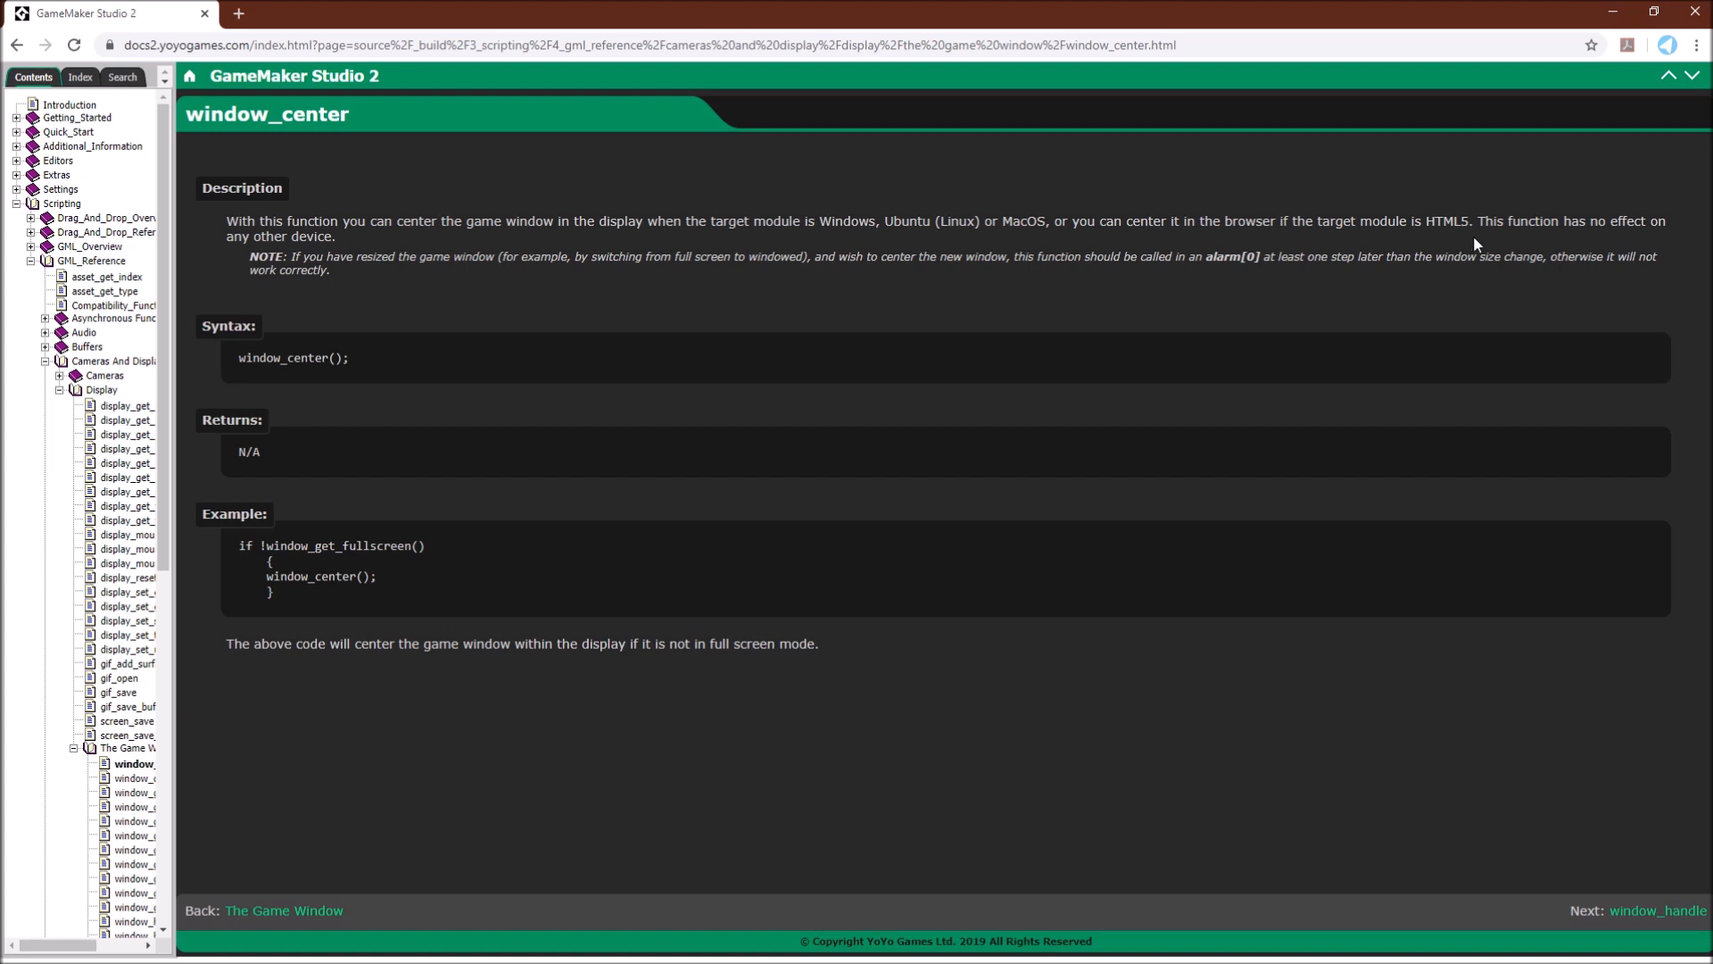
pyautogui.moveTo(464, 298)
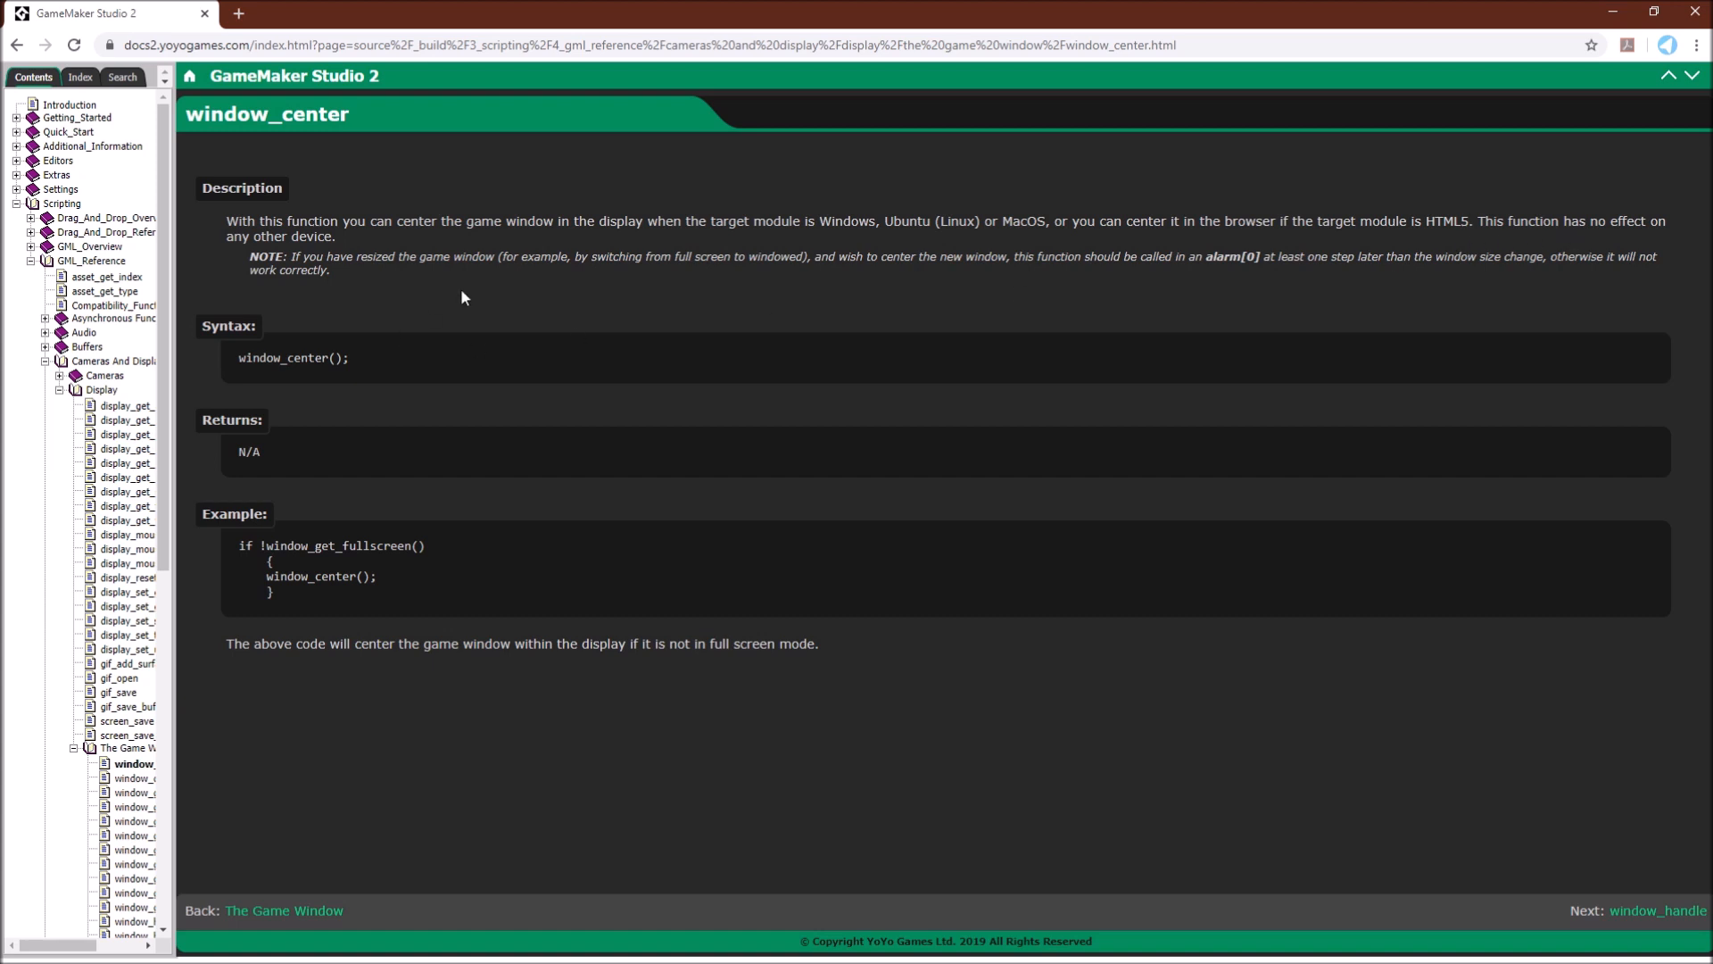
pyautogui.moveTo(469, 428)
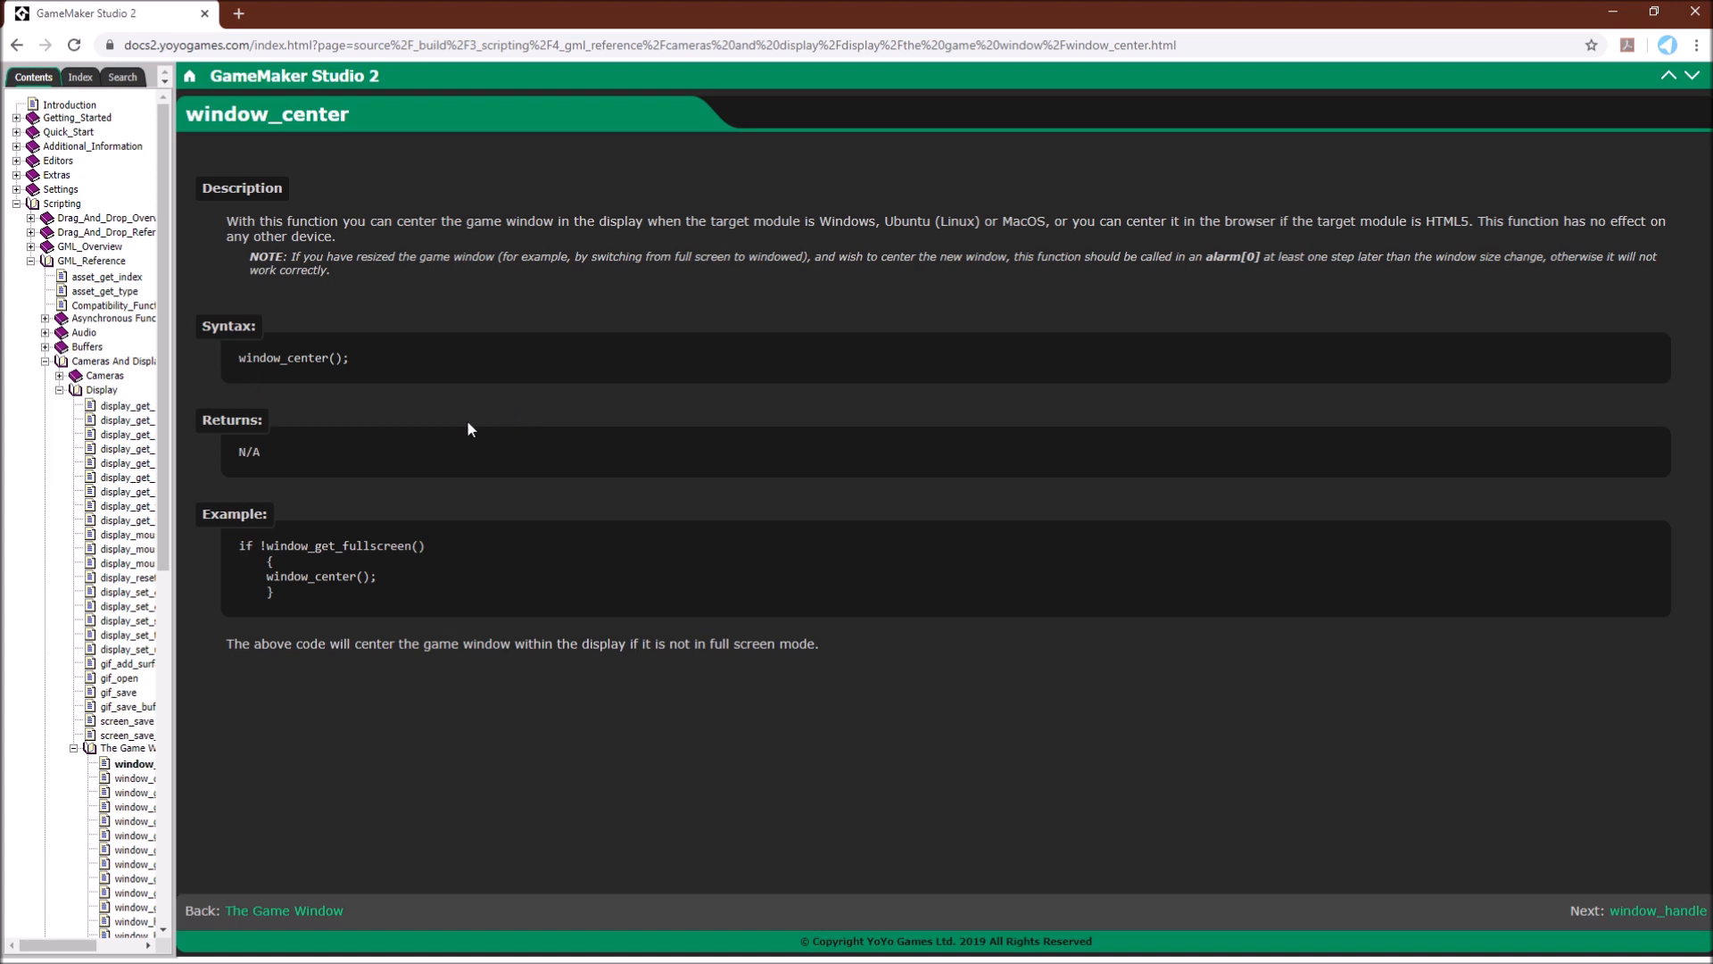
pyautogui.moveTo(325, 470)
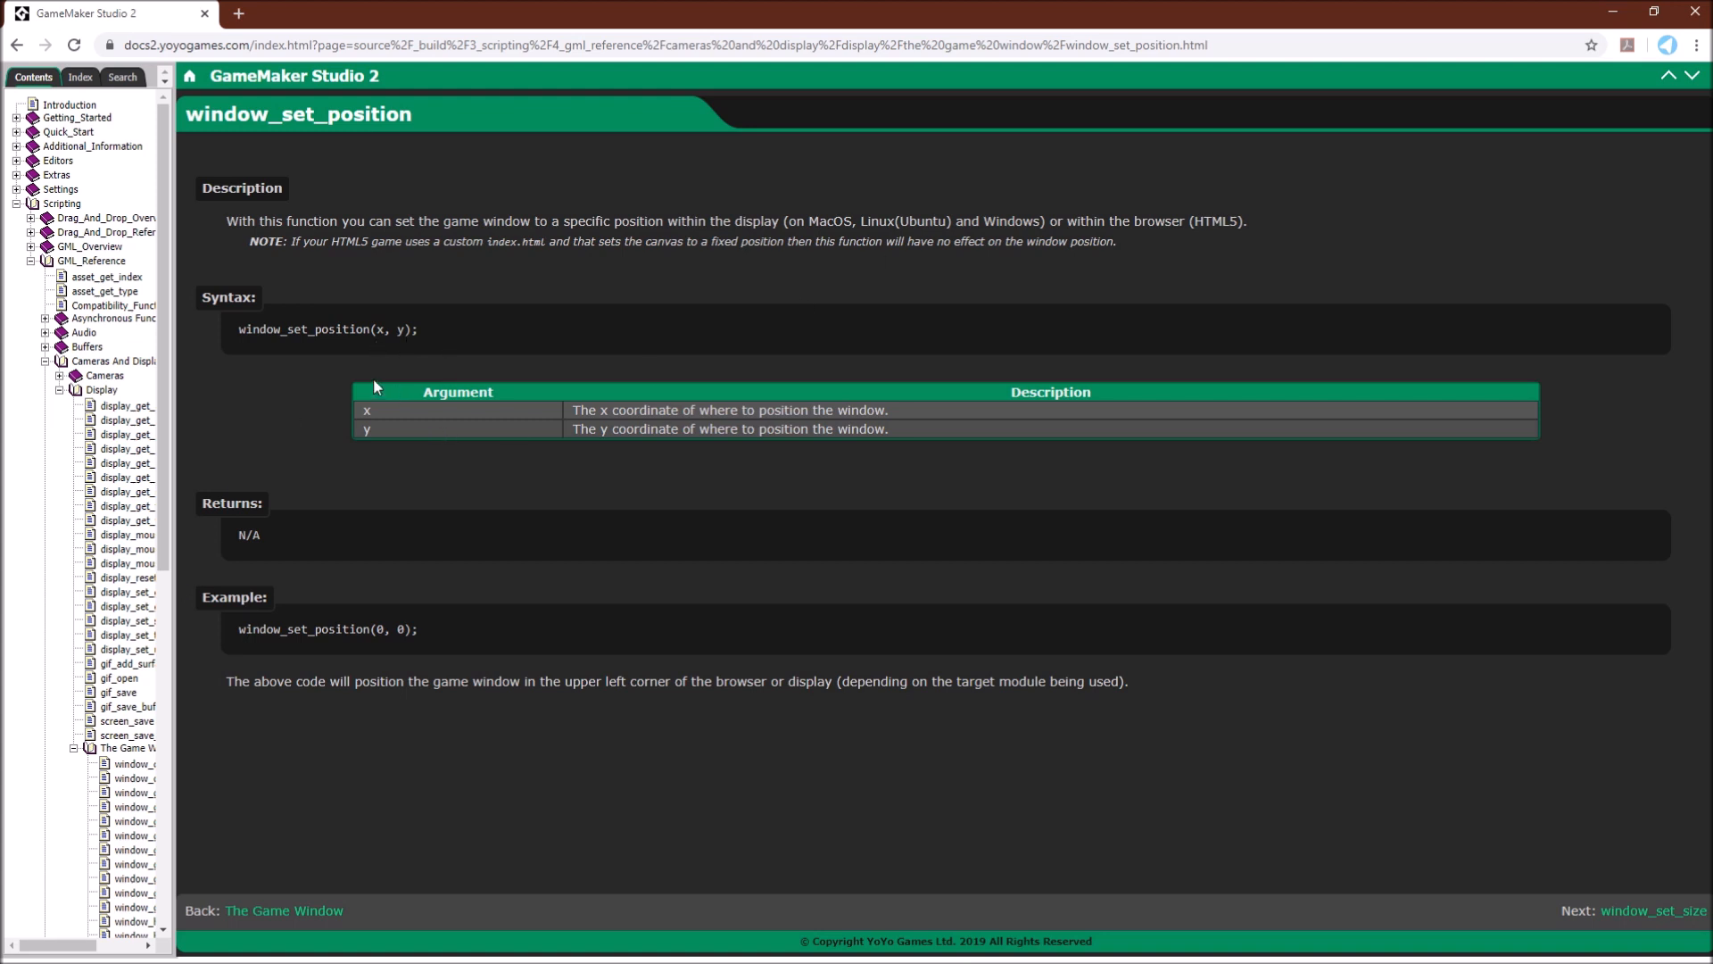
pyautogui.moveTo(600, 423)
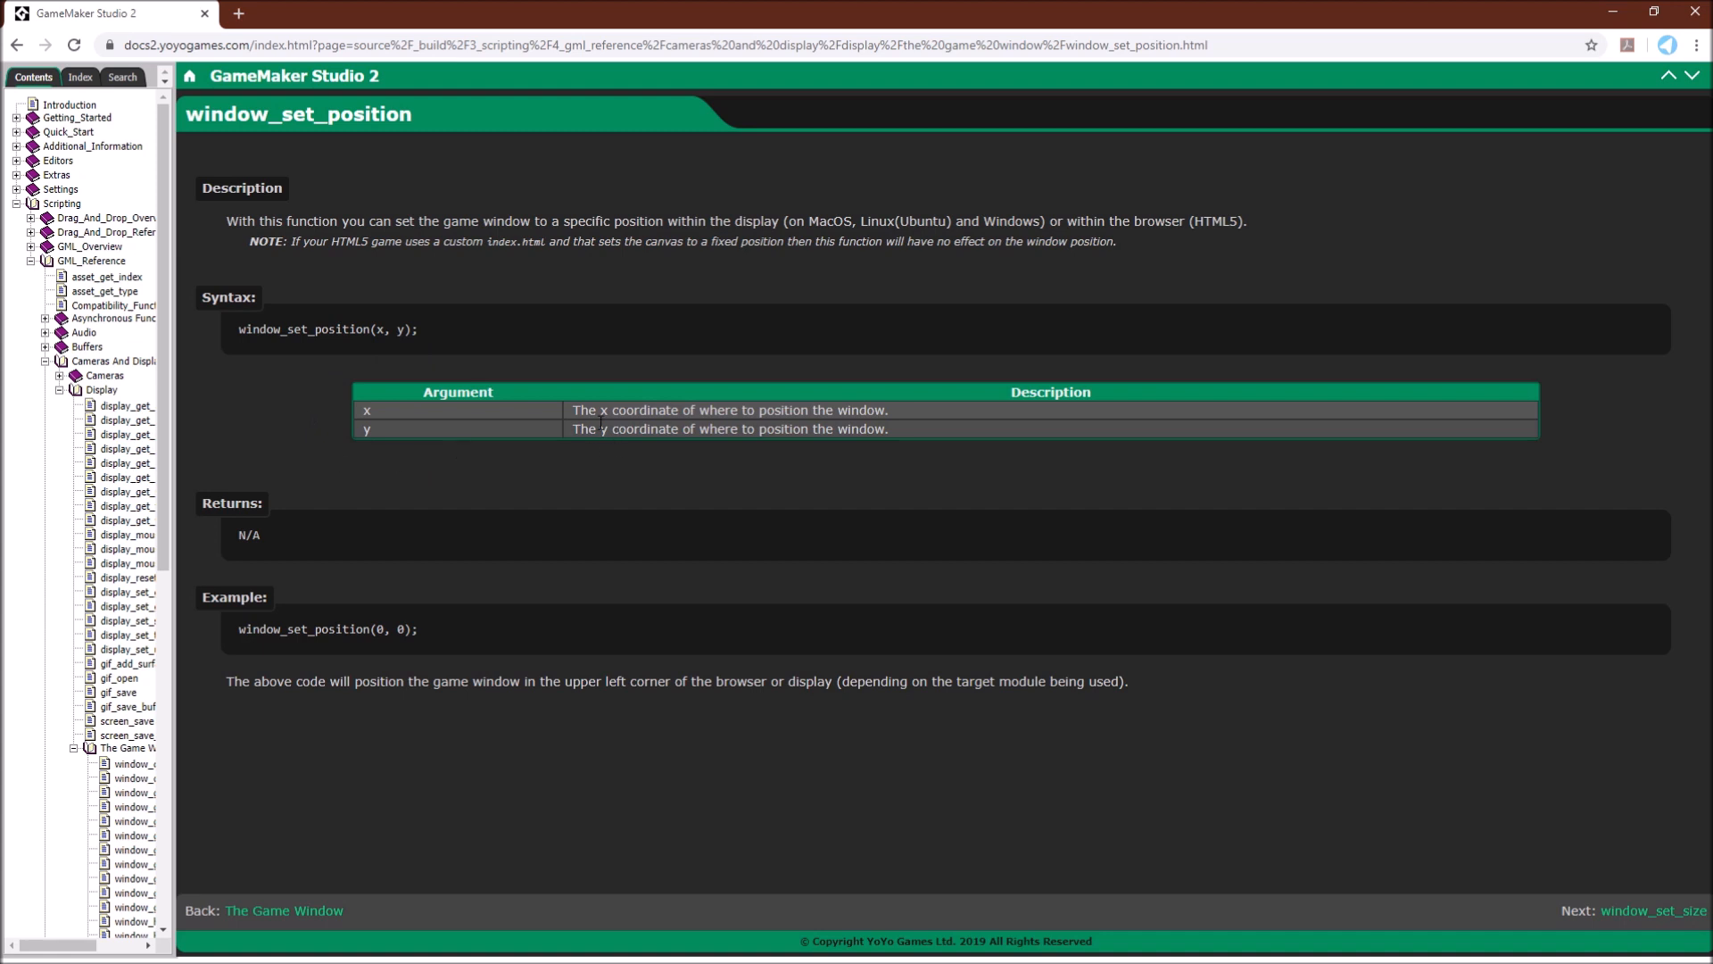
pyautogui.moveTo(567, 452)
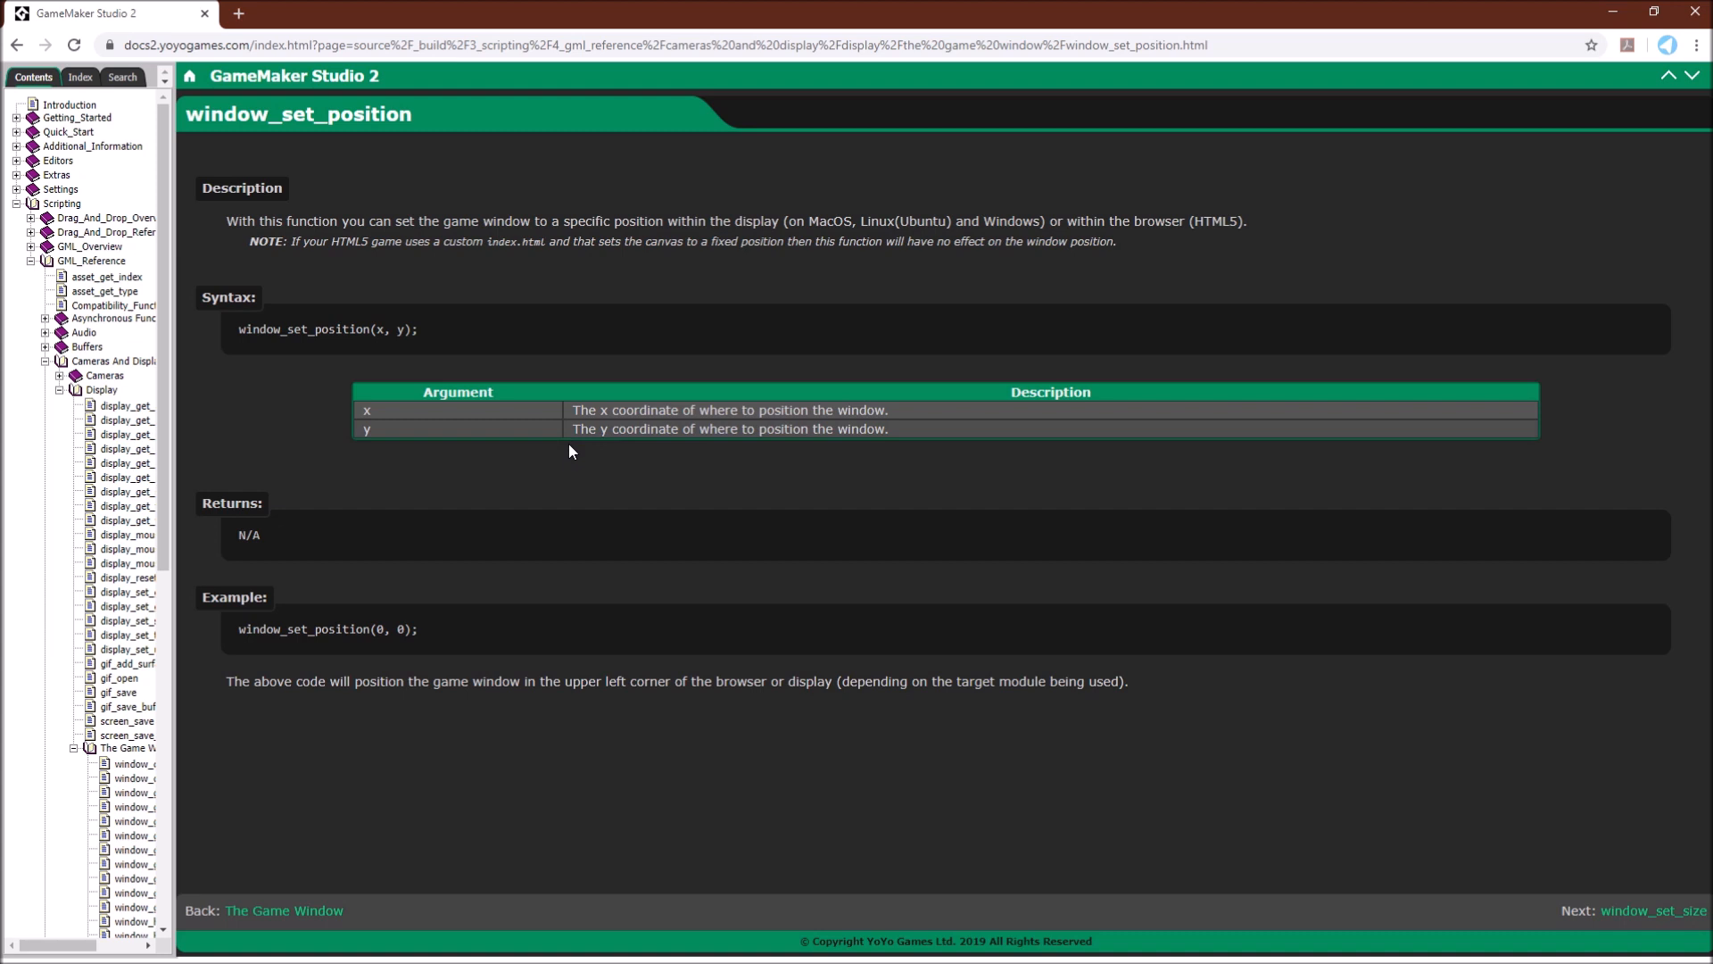
pyautogui.moveTo(280, 546)
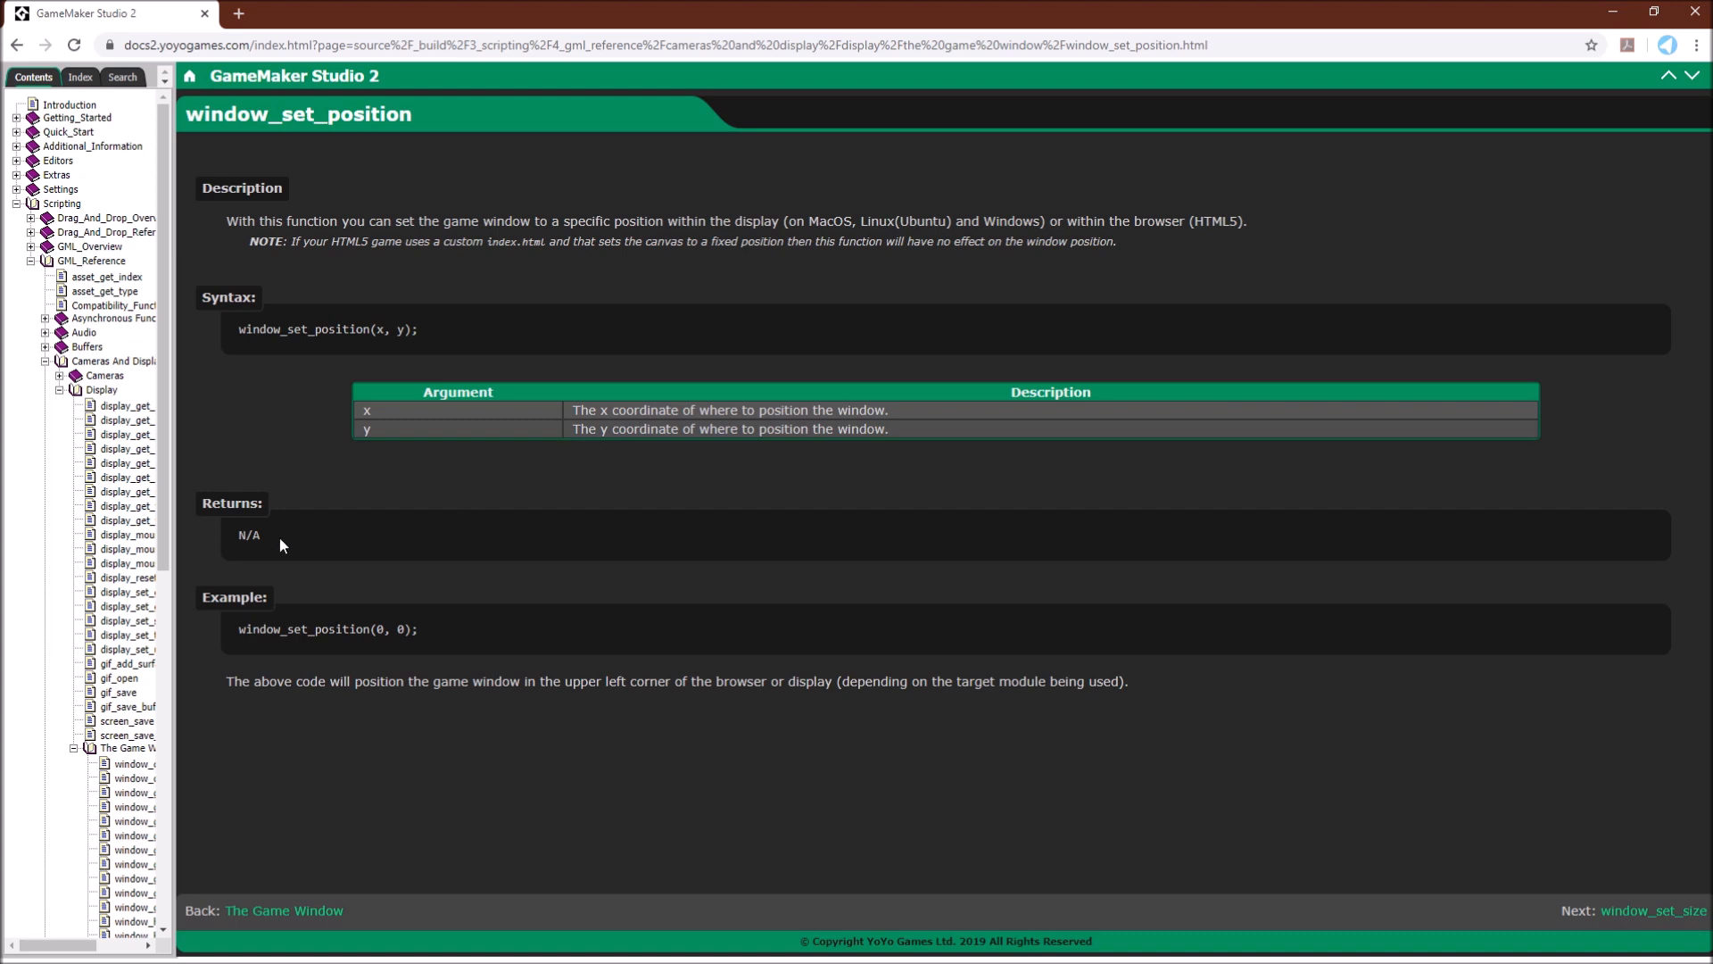
pyautogui.moveTo(266, 571)
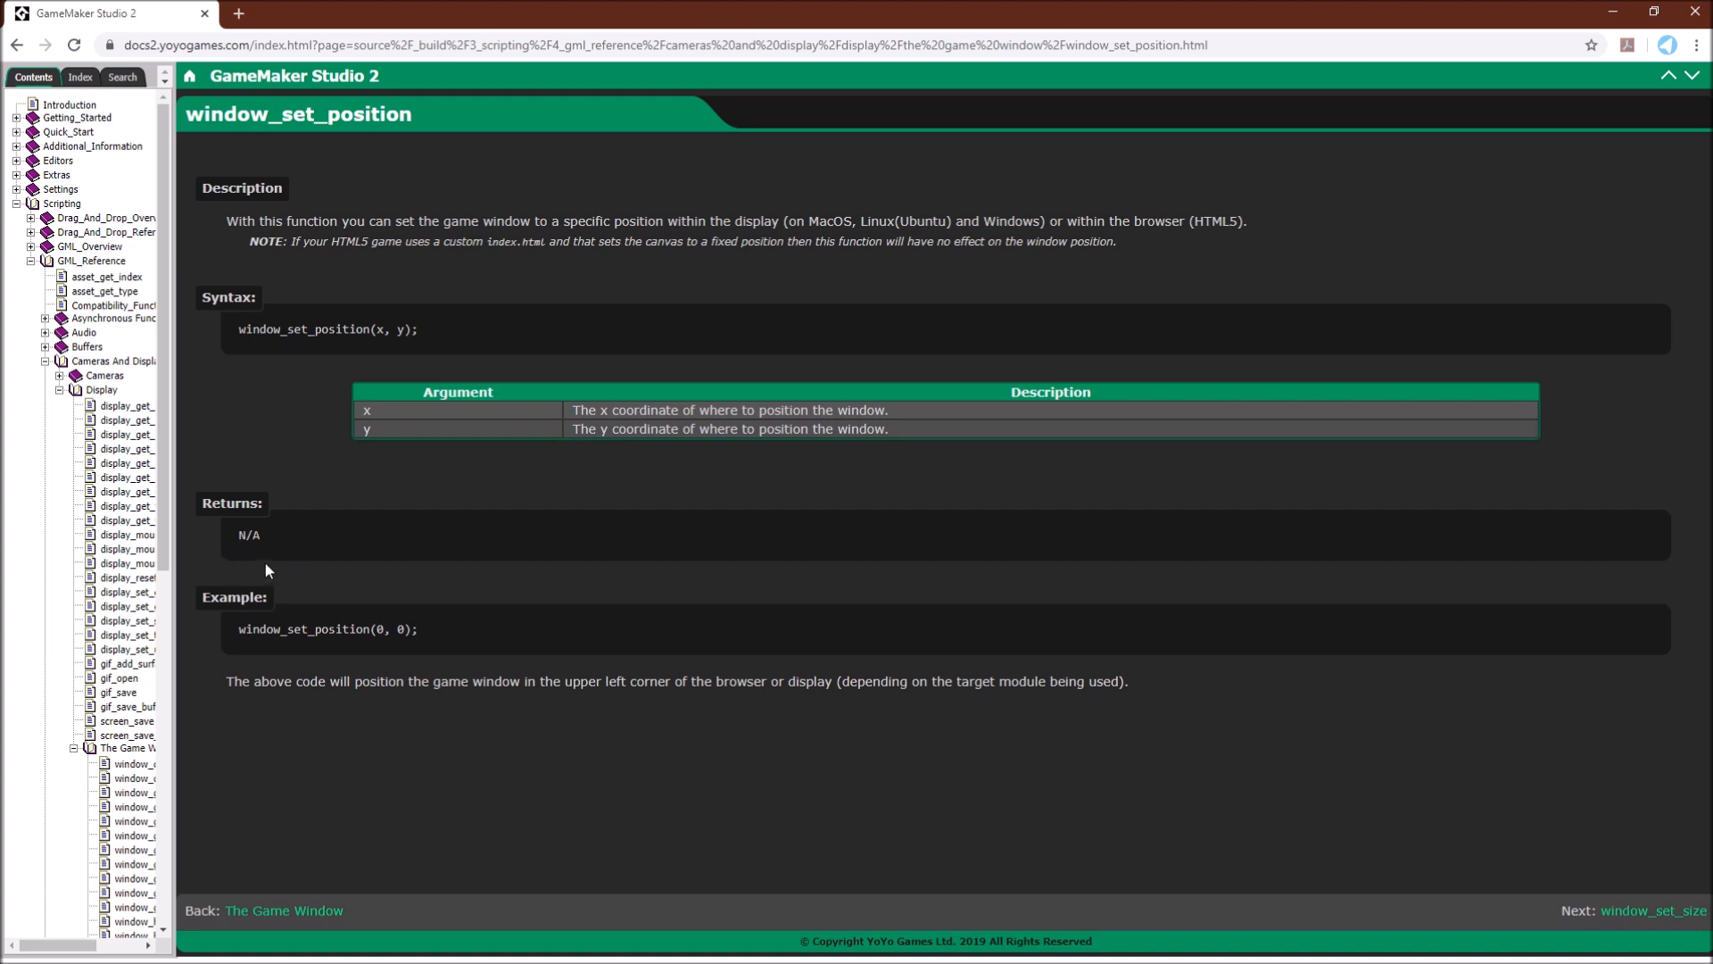
pyautogui.moveTo(292, 739)
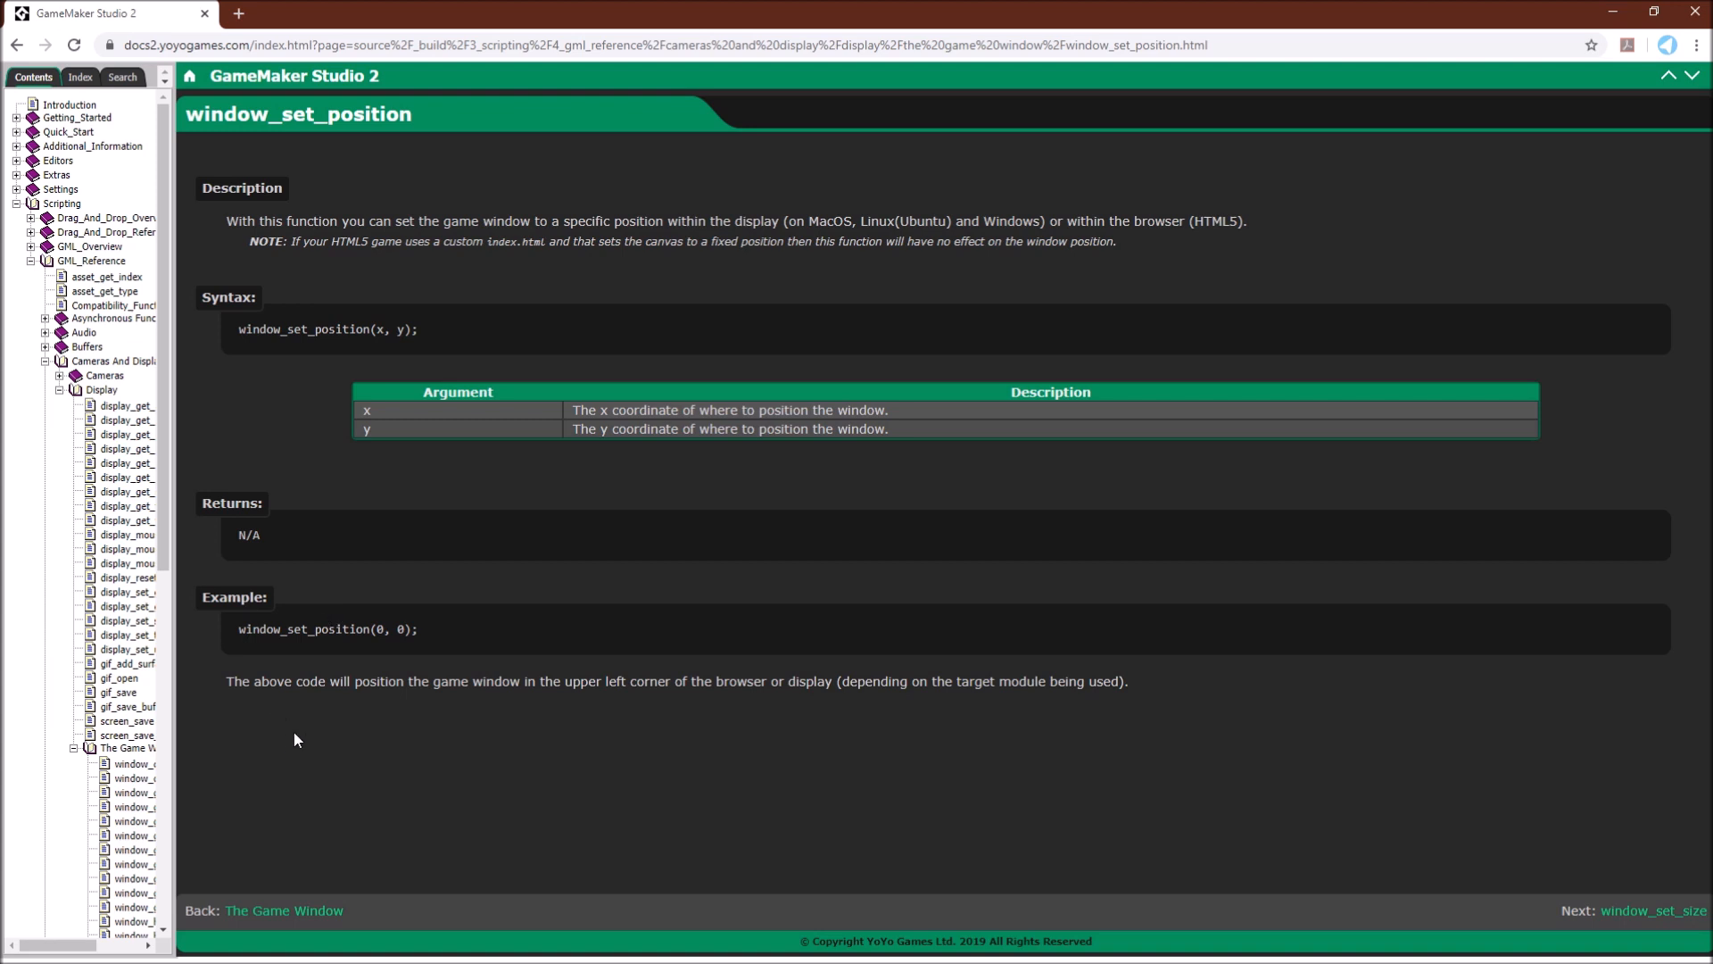
pyautogui.moveTo(1210, 569)
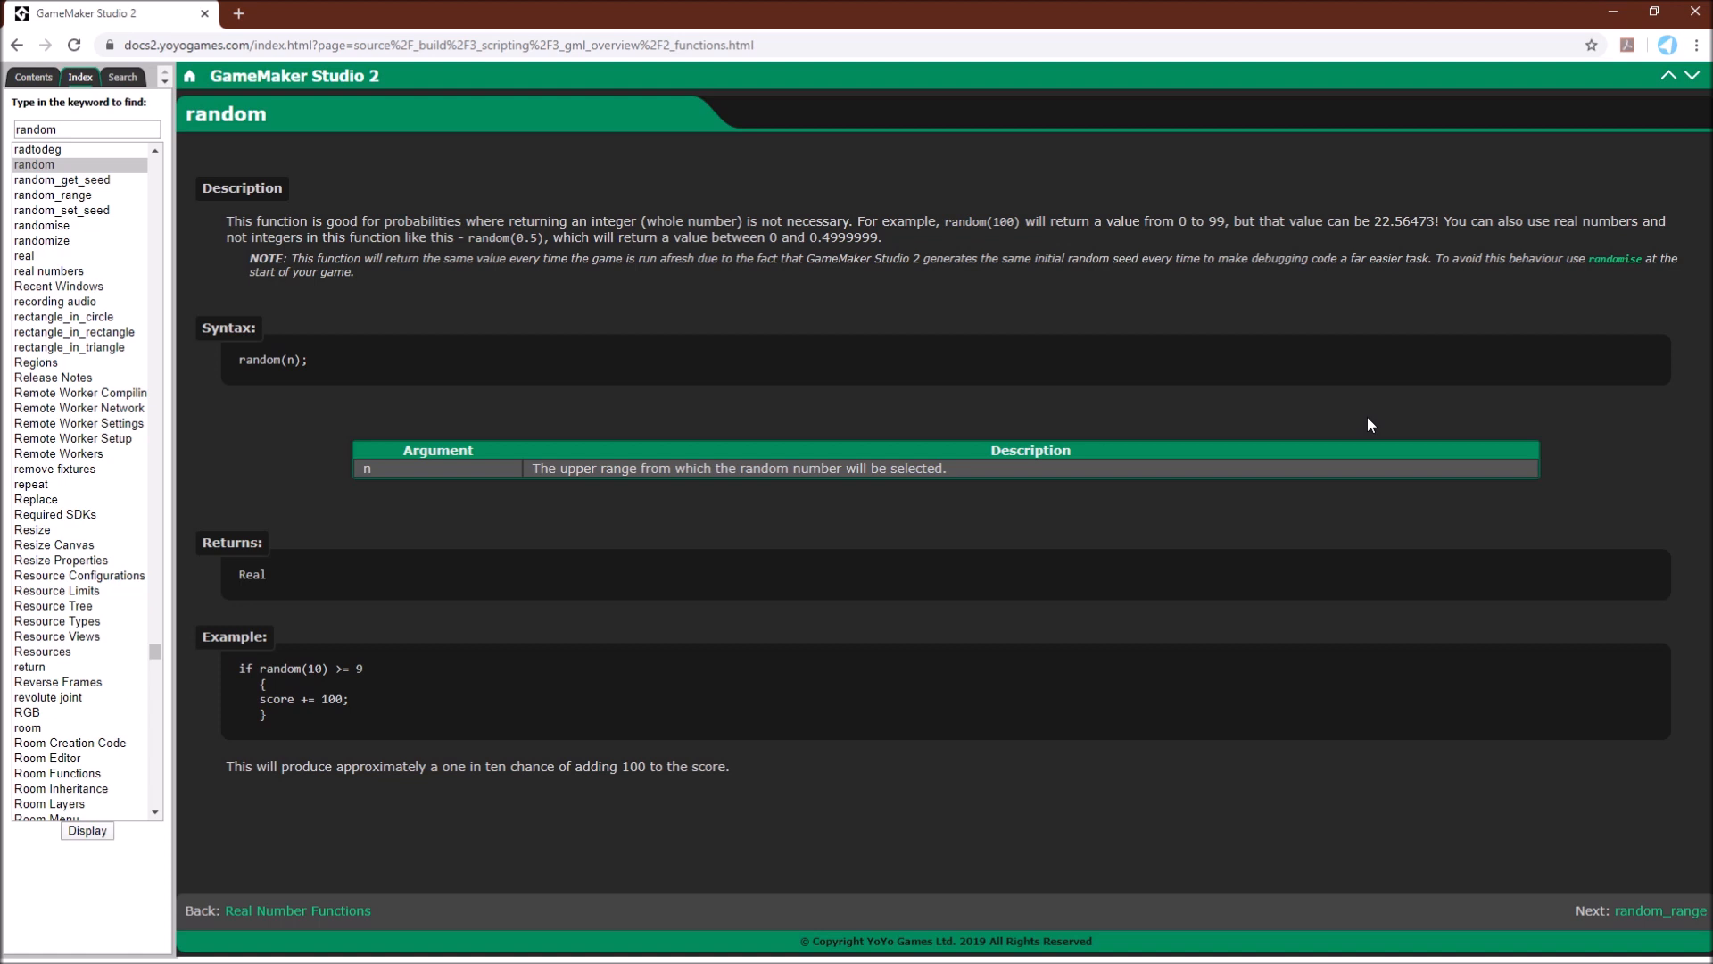
pyautogui.moveTo(893, 212)
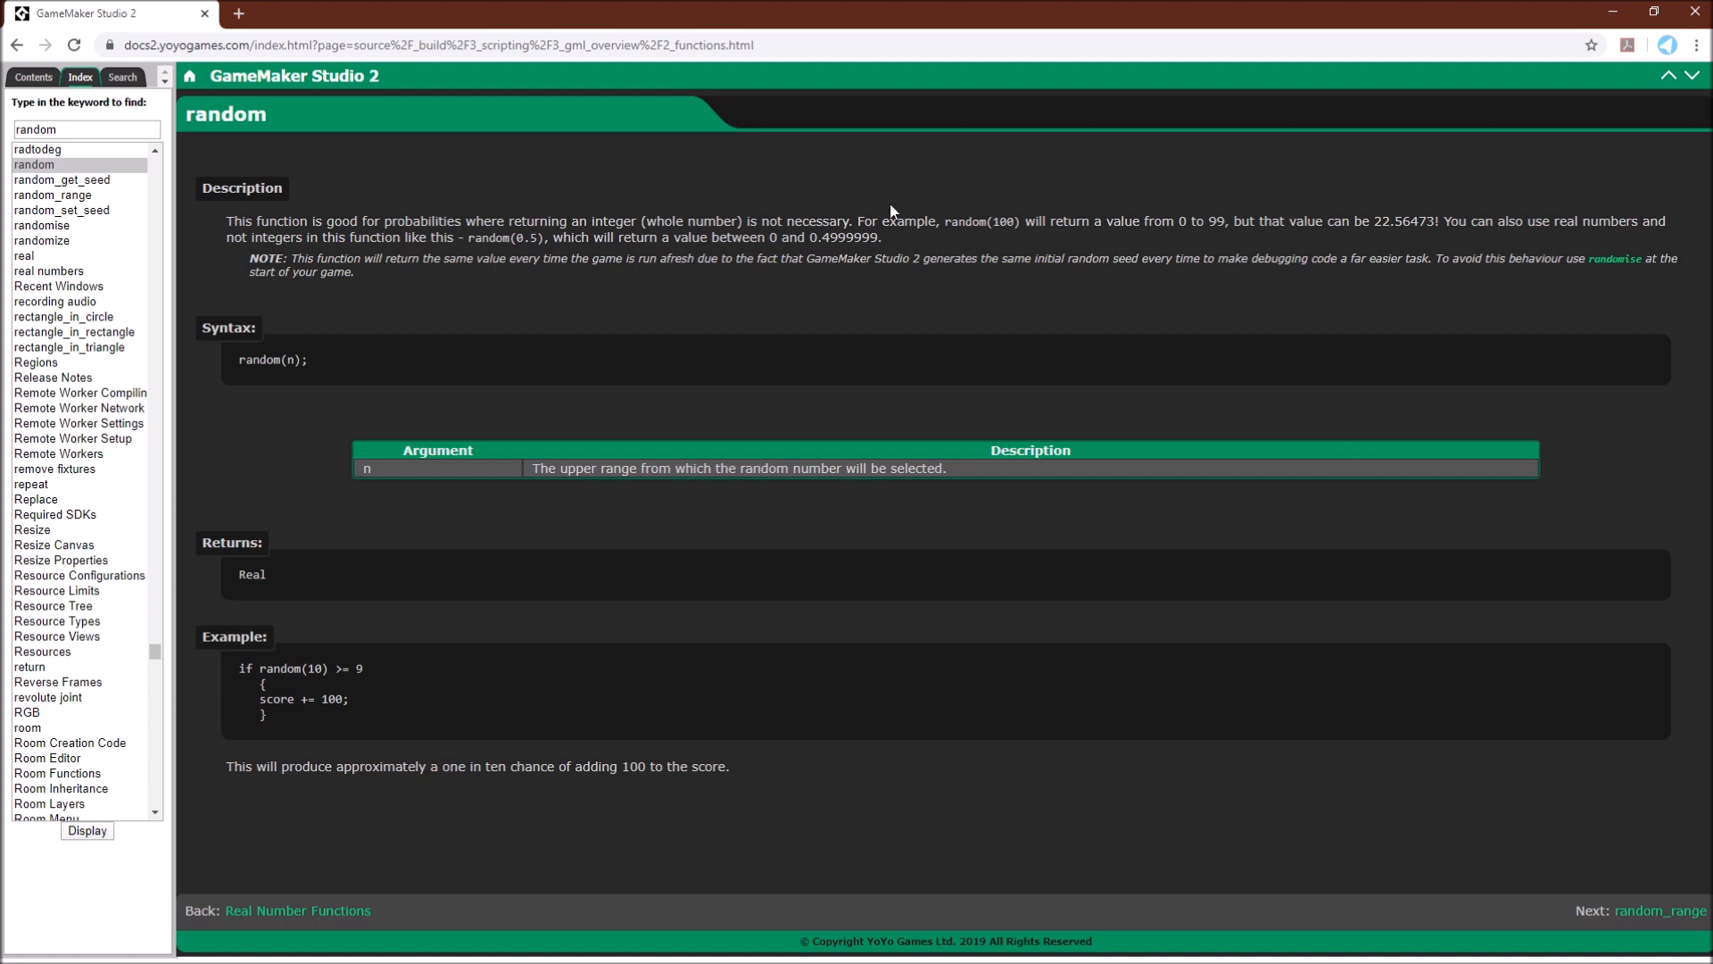
pyautogui.moveTo(1180, 245)
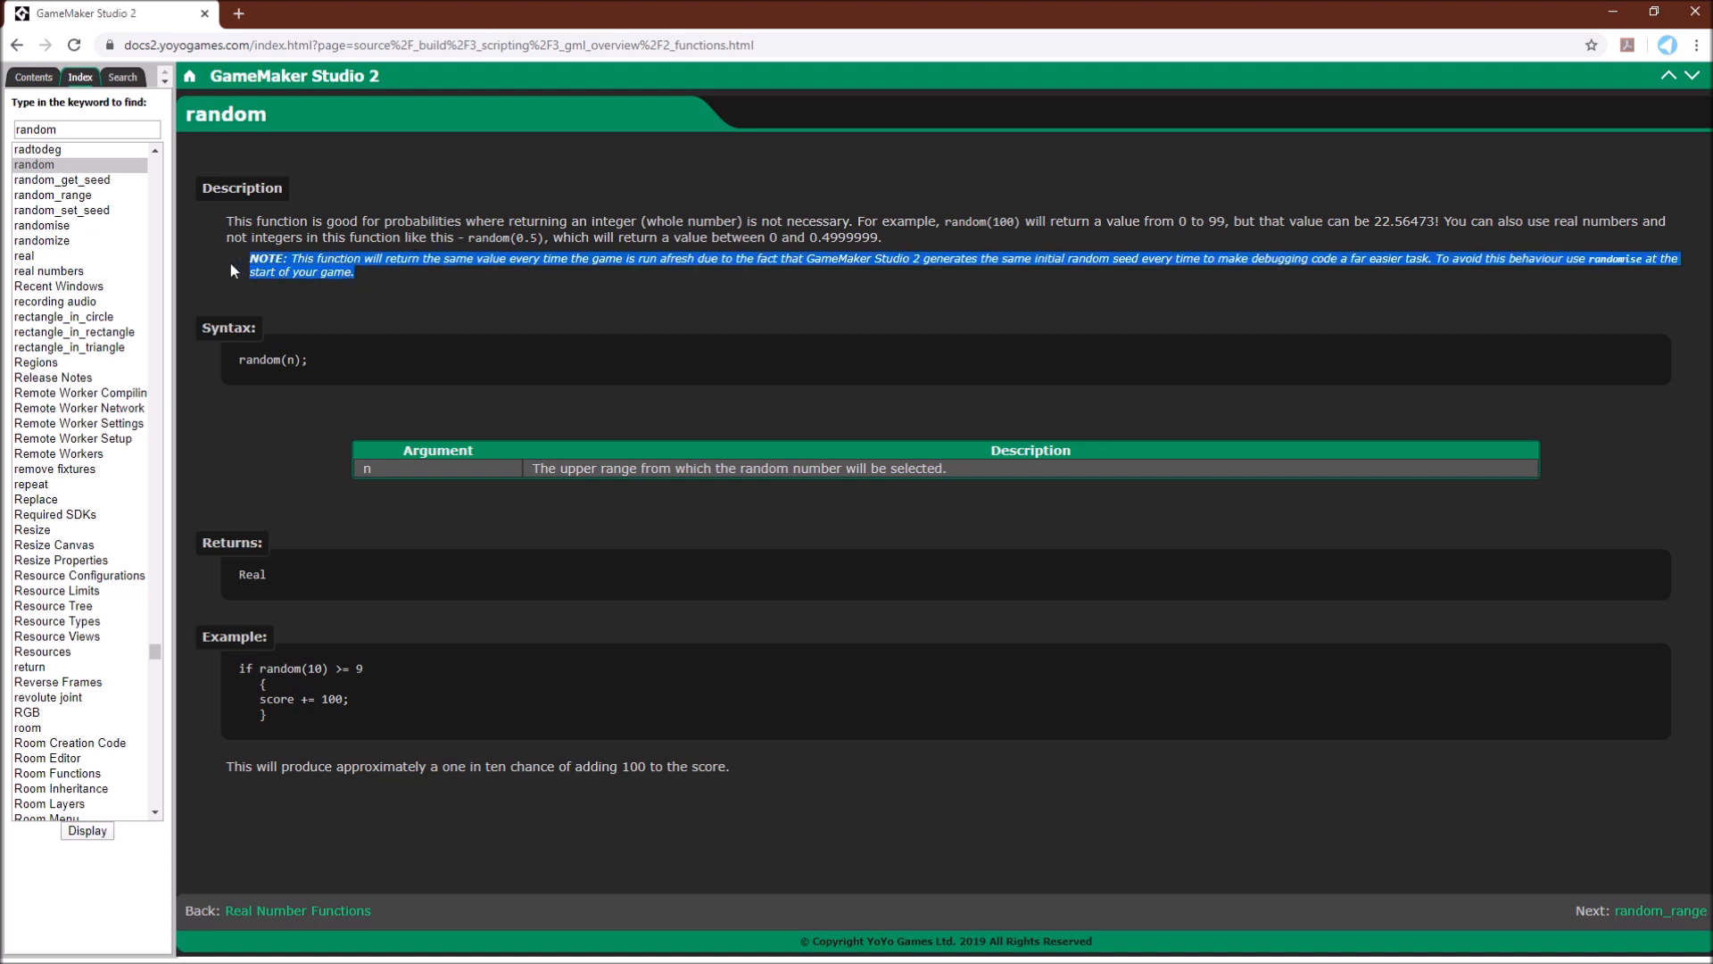
pyautogui.moveTo(546, 334)
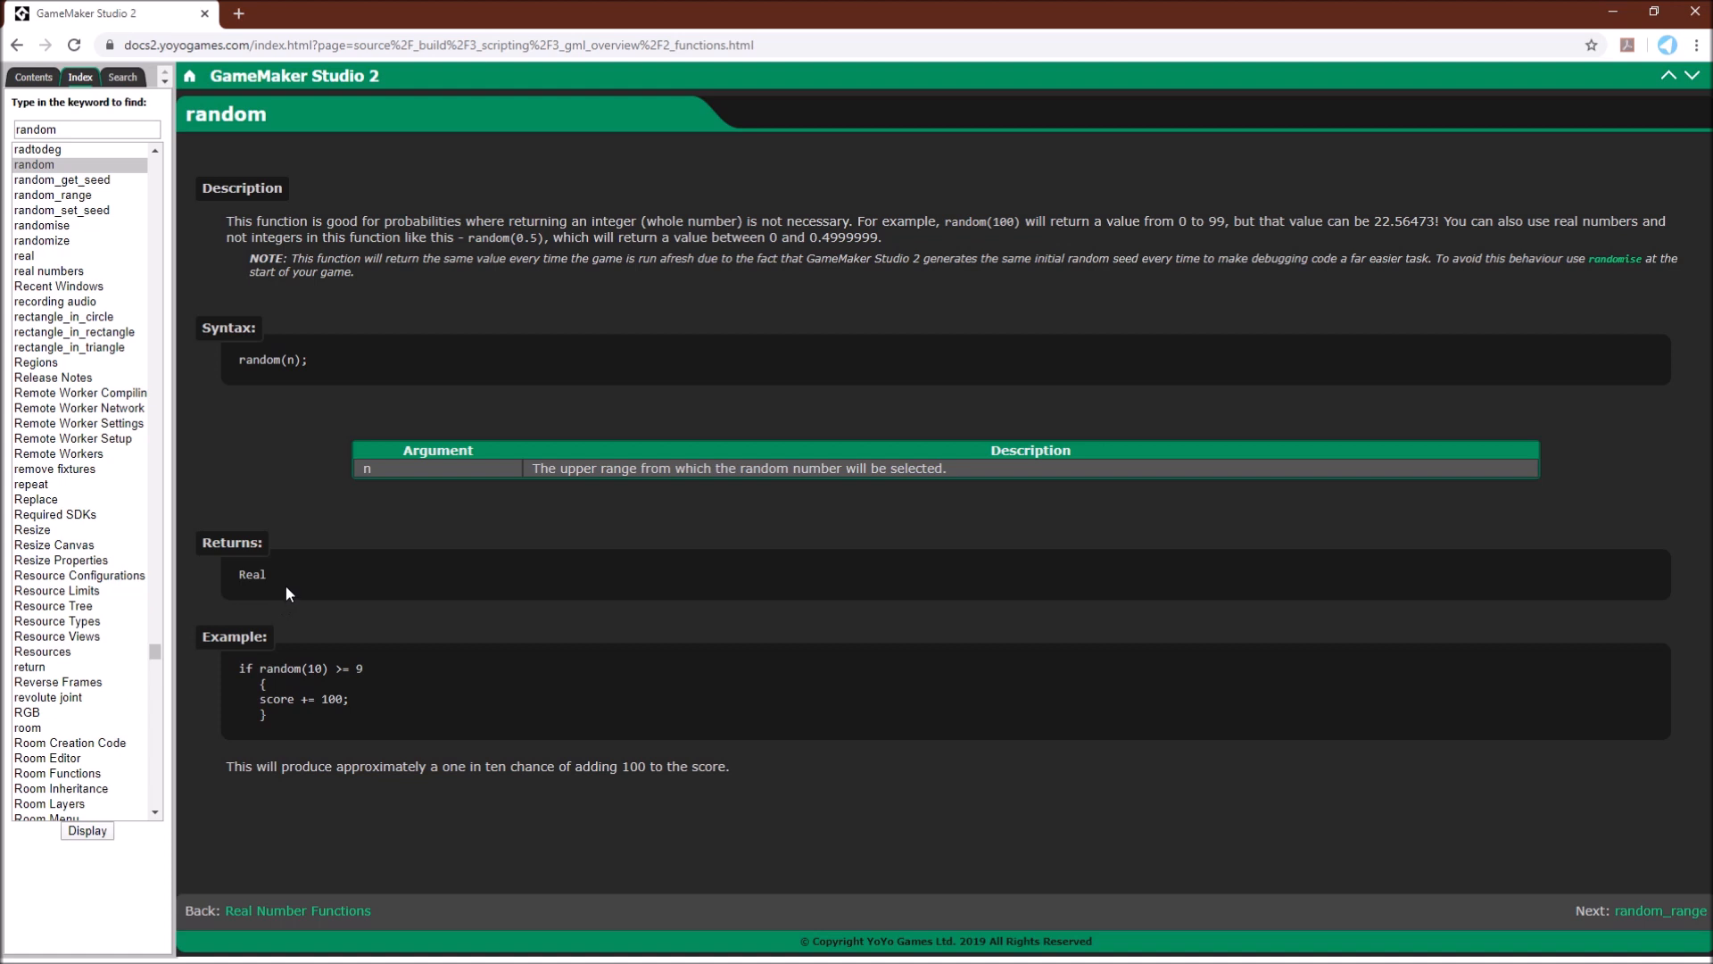
pyautogui.moveTo(200, 517)
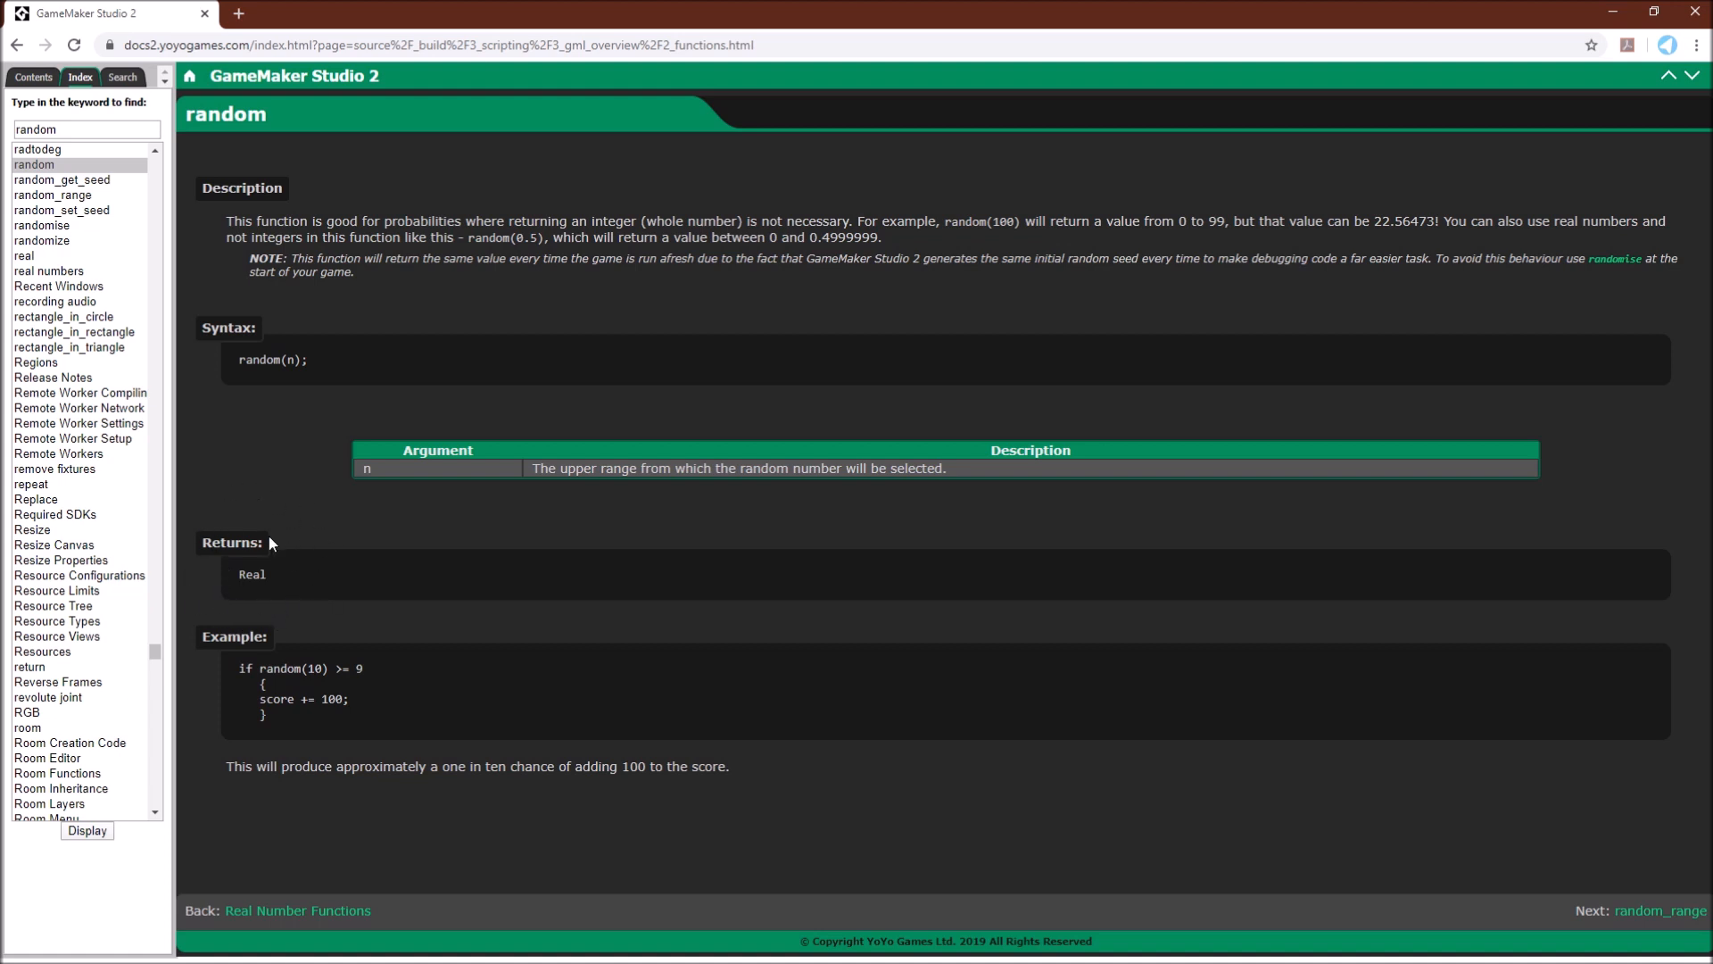
pyautogui.moveTo(276, 558)
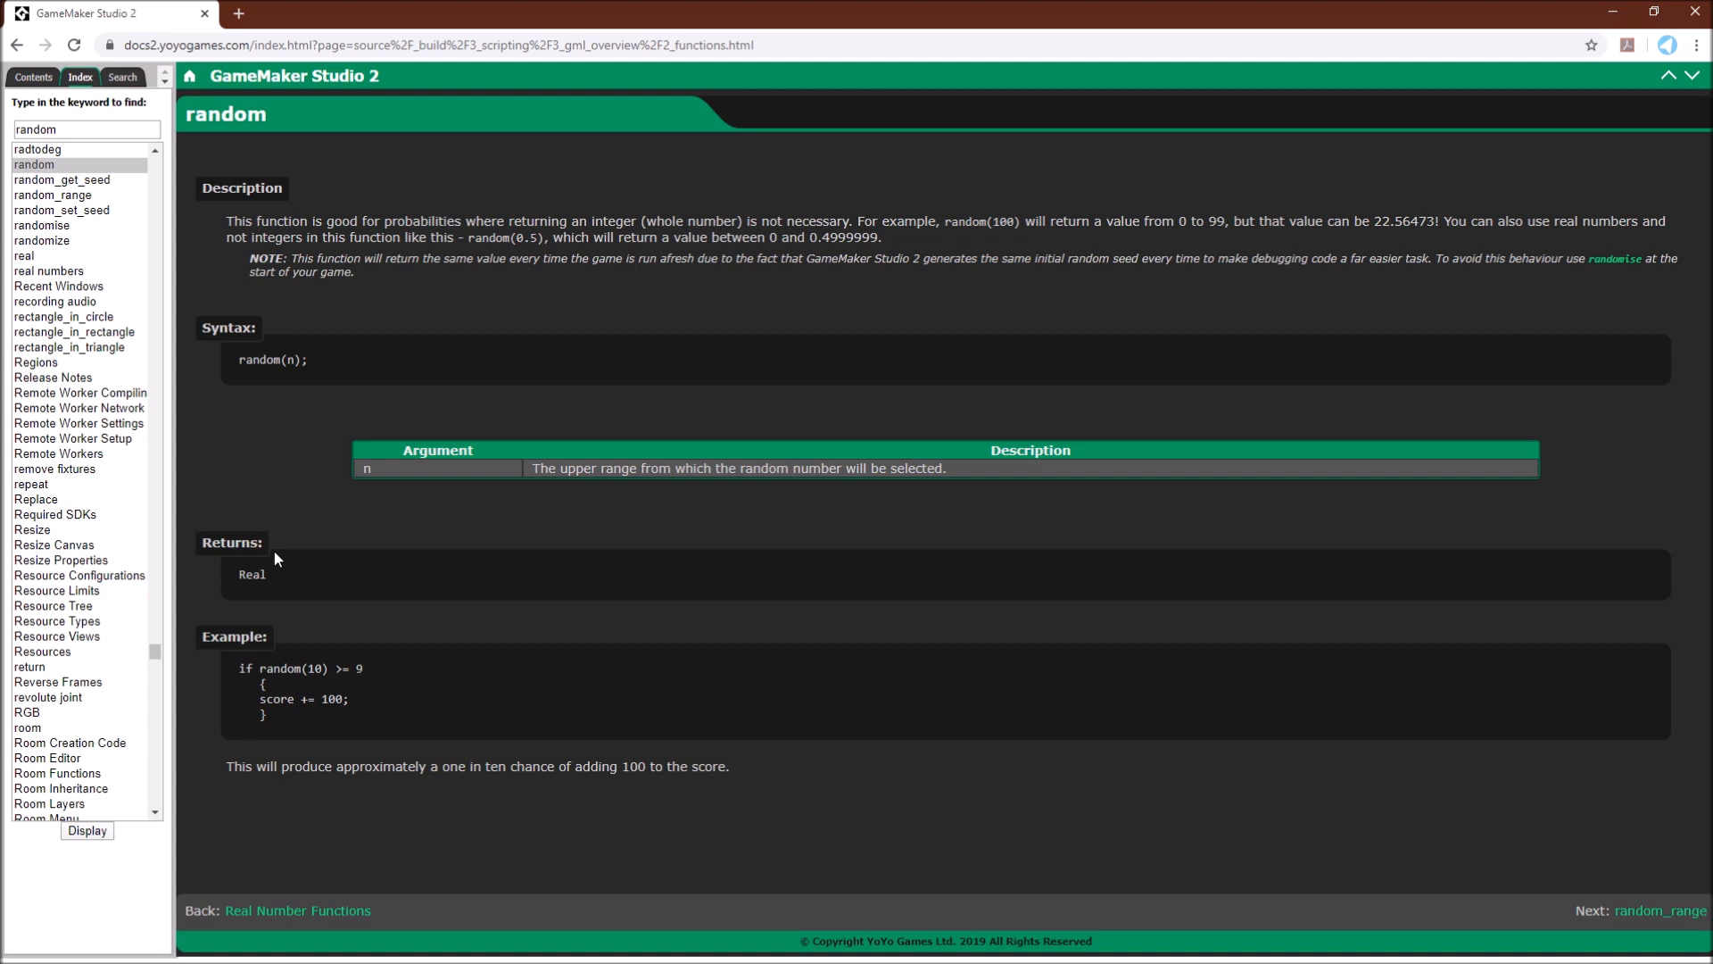
# - Highlight the random(0.5) return-value note and the example code on the random page
pyautogui.moveTo(552, 238); pyautogui.dragTo(881, 237)
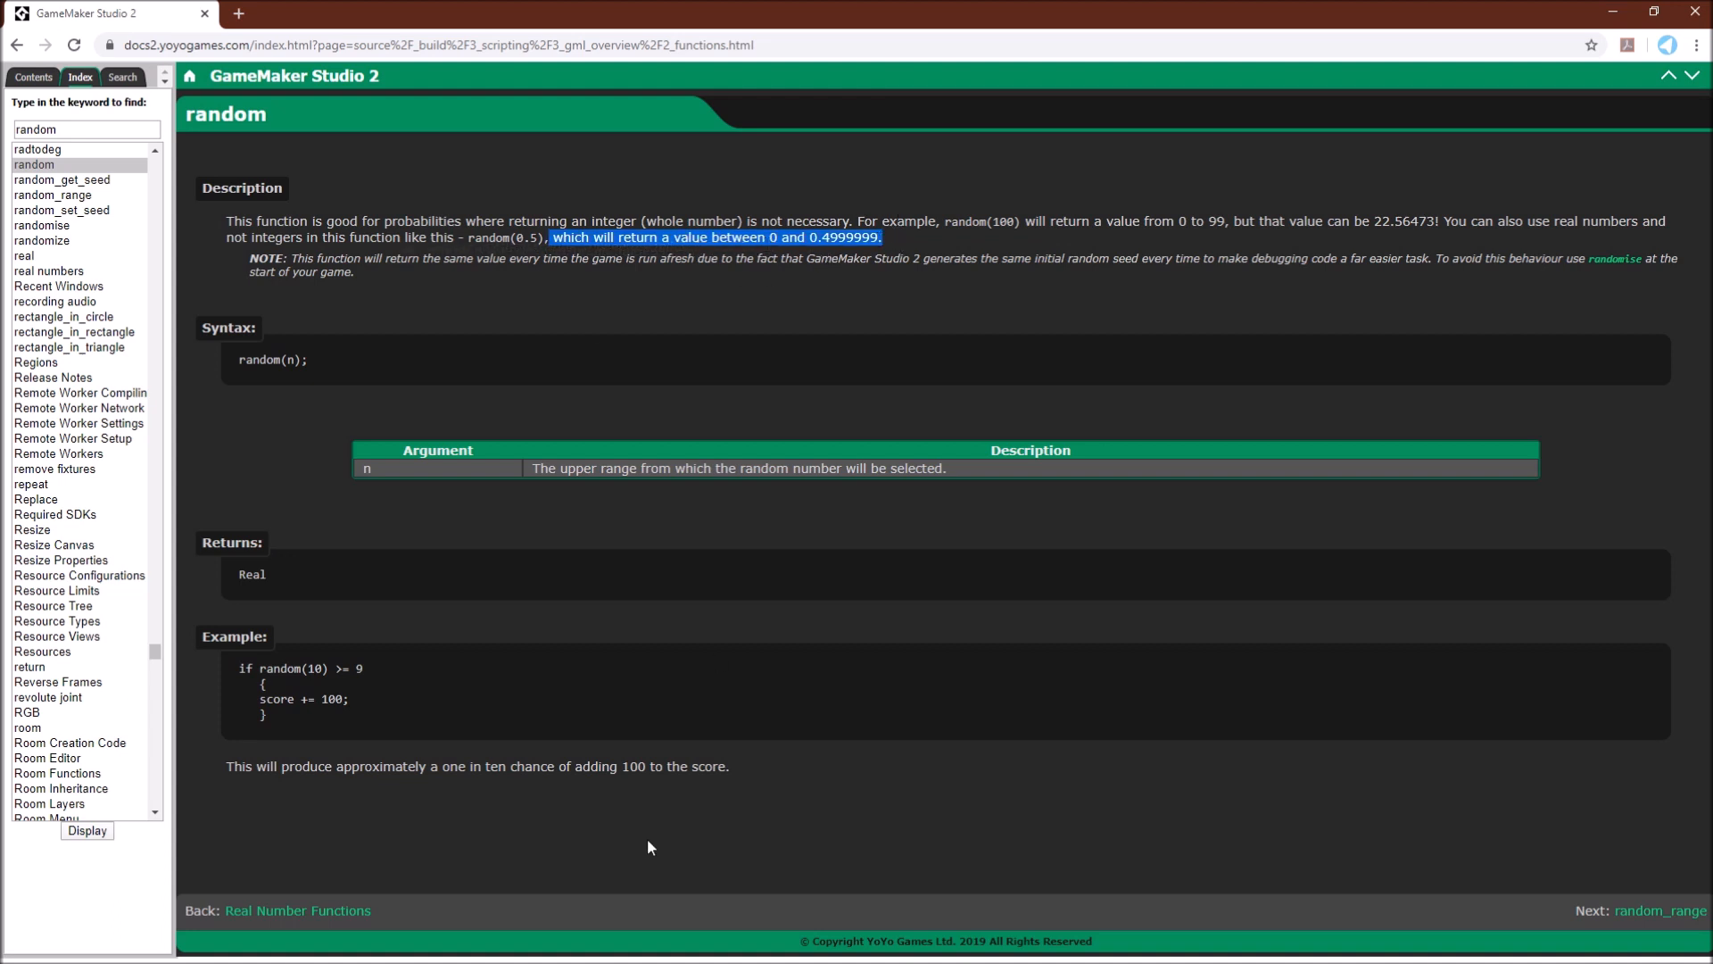
pyautogui.moveTo(243, 667); pyautogui.dragTo(270, 718)
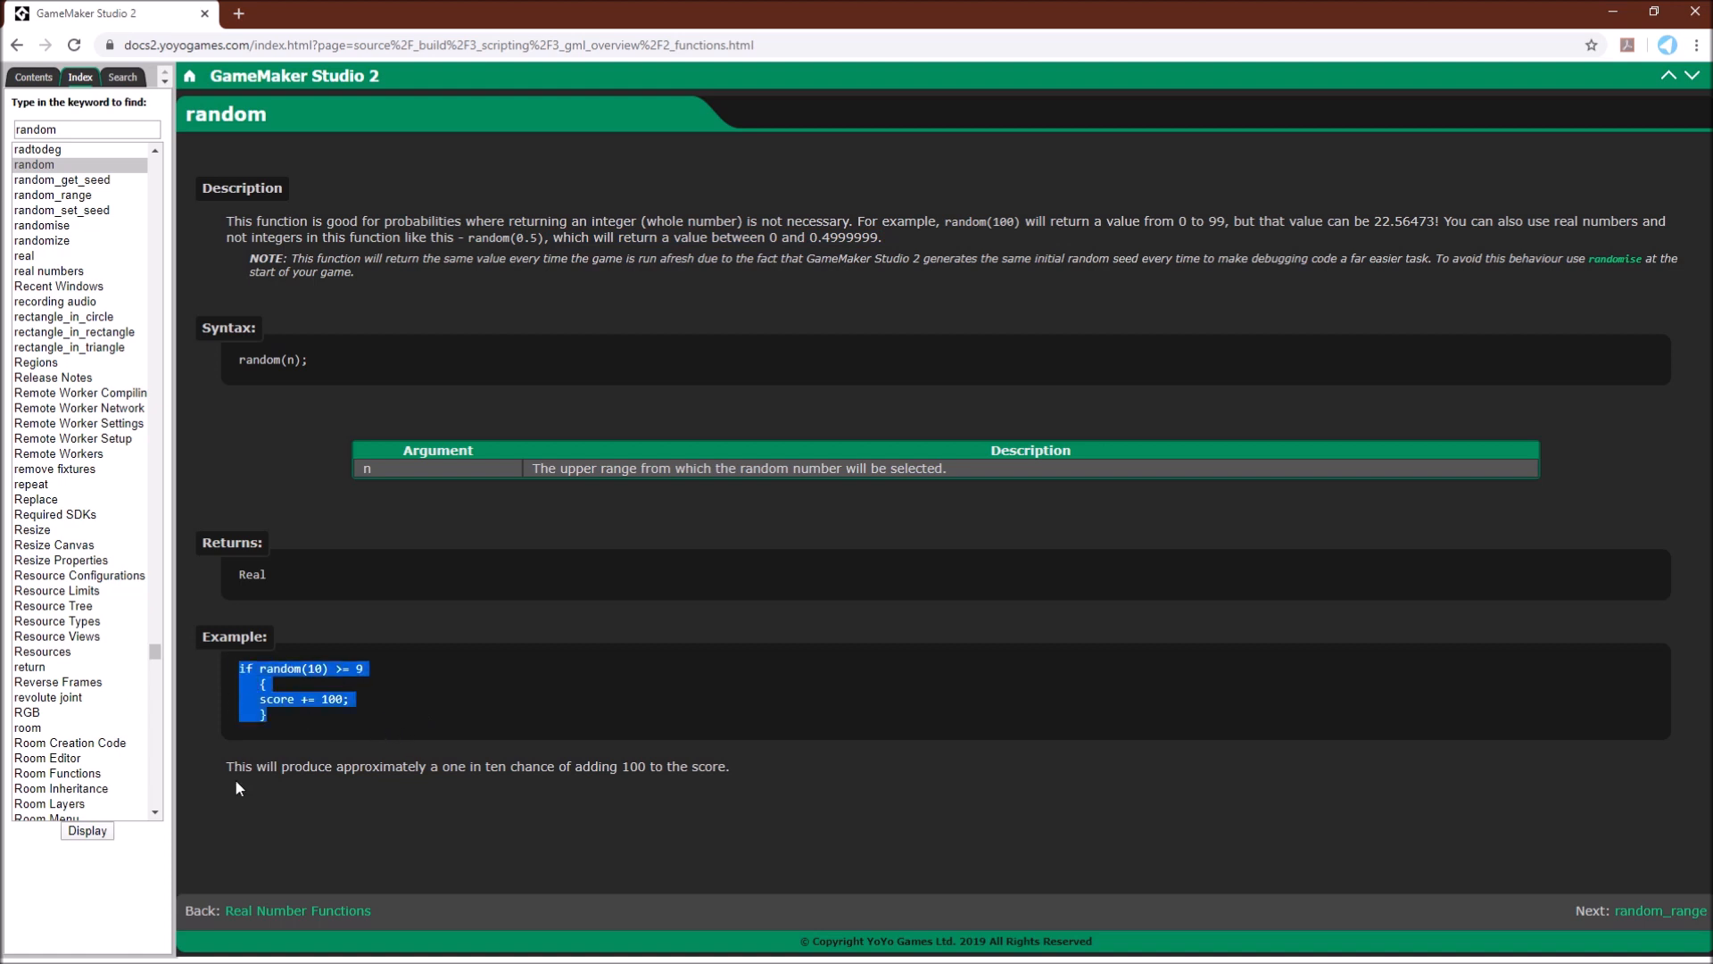
pyautogui.moveTo(251, 820)
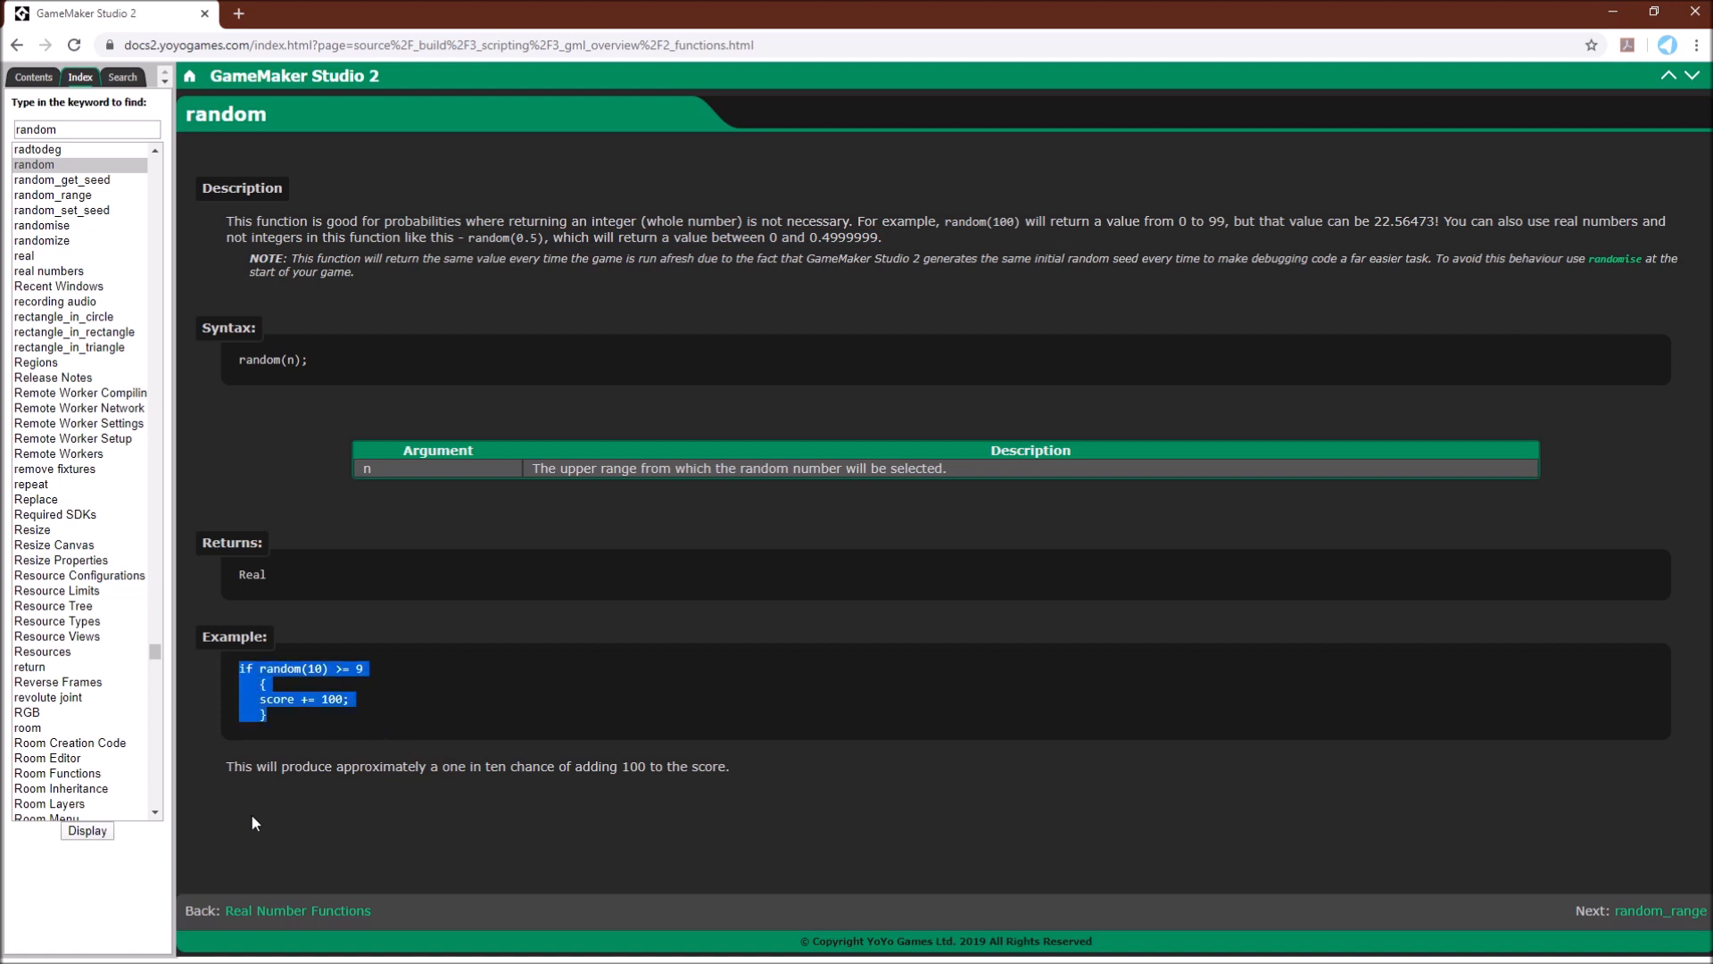